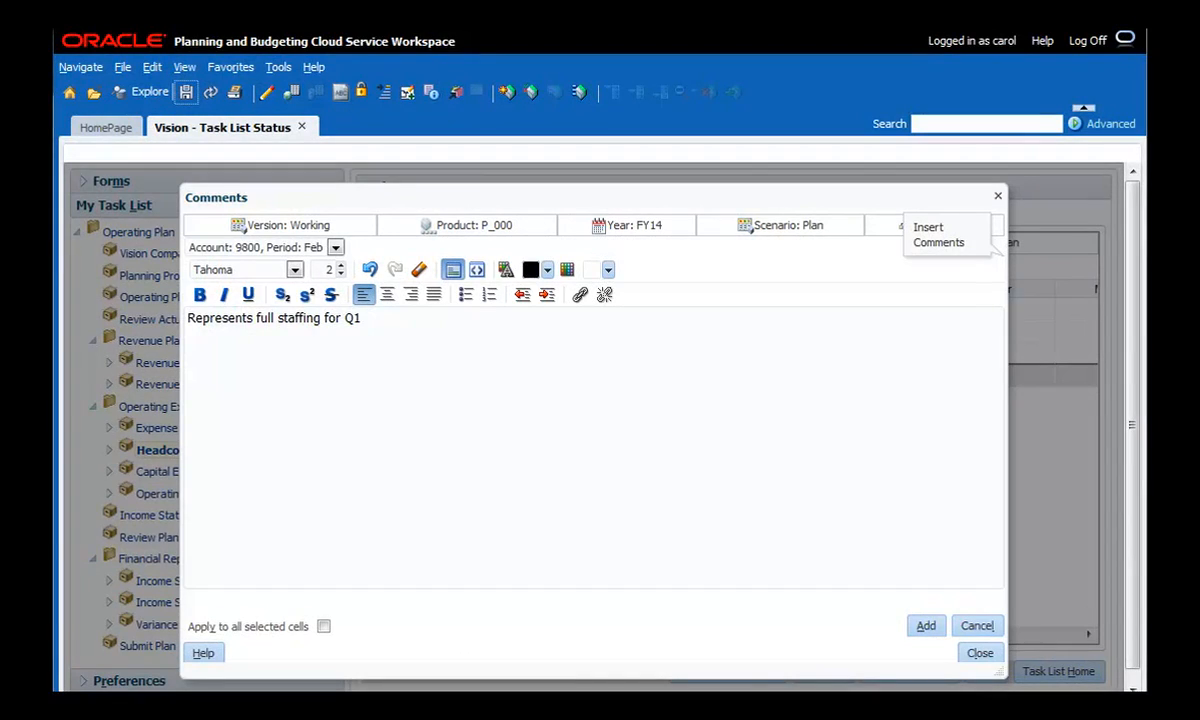
Add the comment "Represents full staffing for Q1" to the selected cell
click(980, 652)
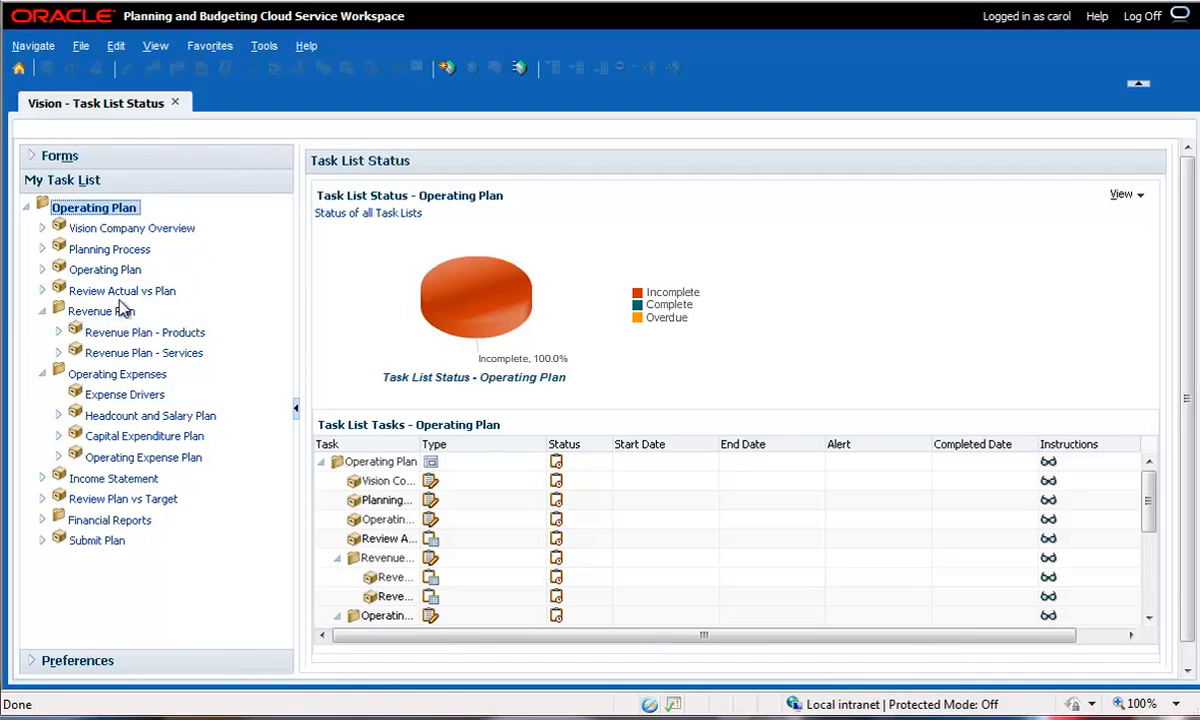
Load the Review Actual vs Plan form and scan its red-flagged variances
click(122, 290)
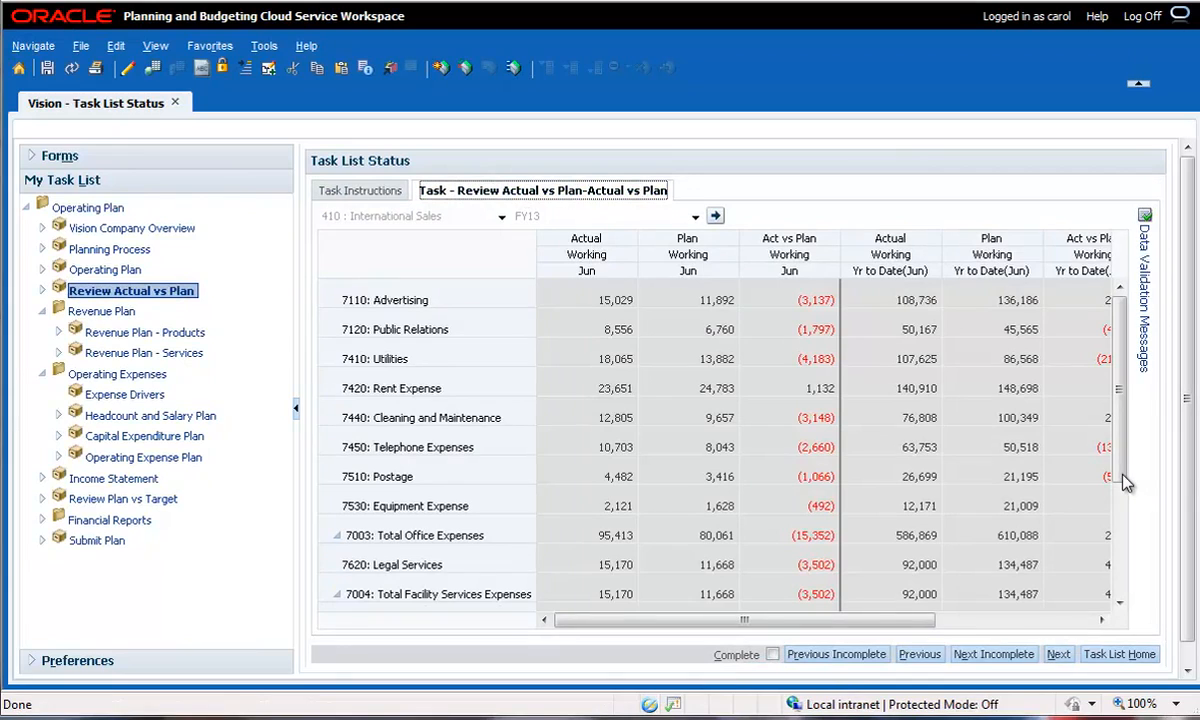
scroll(down, 3)
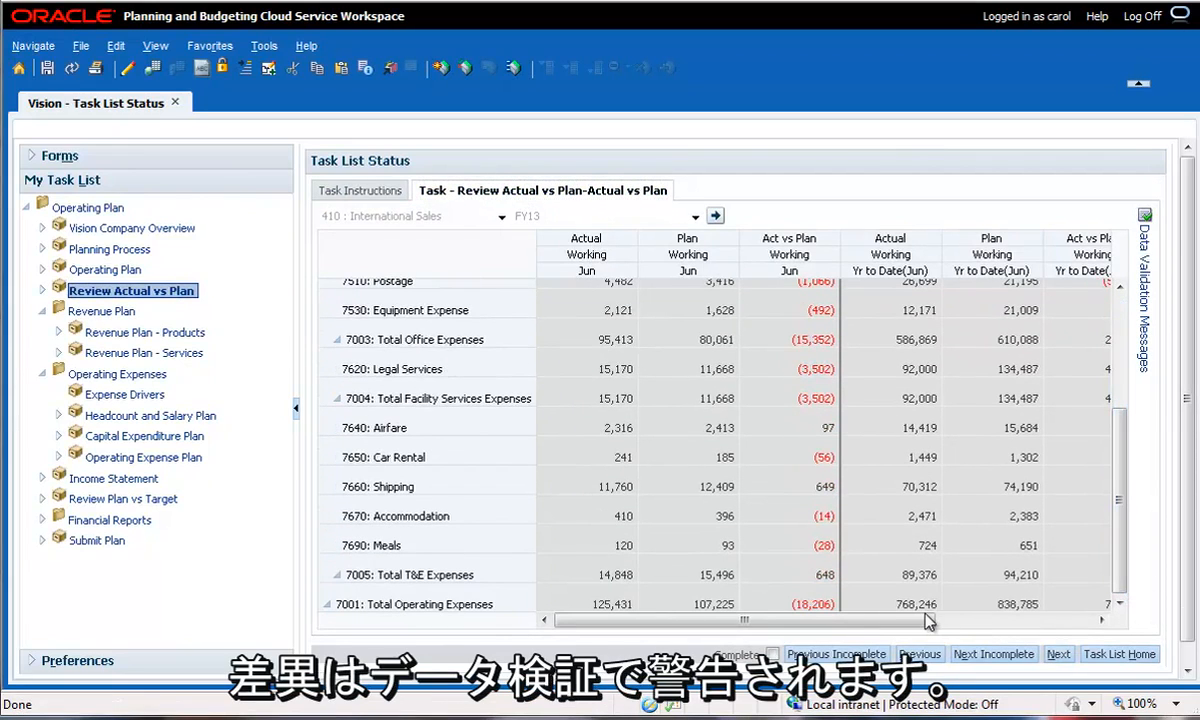
scroll(right, 3)
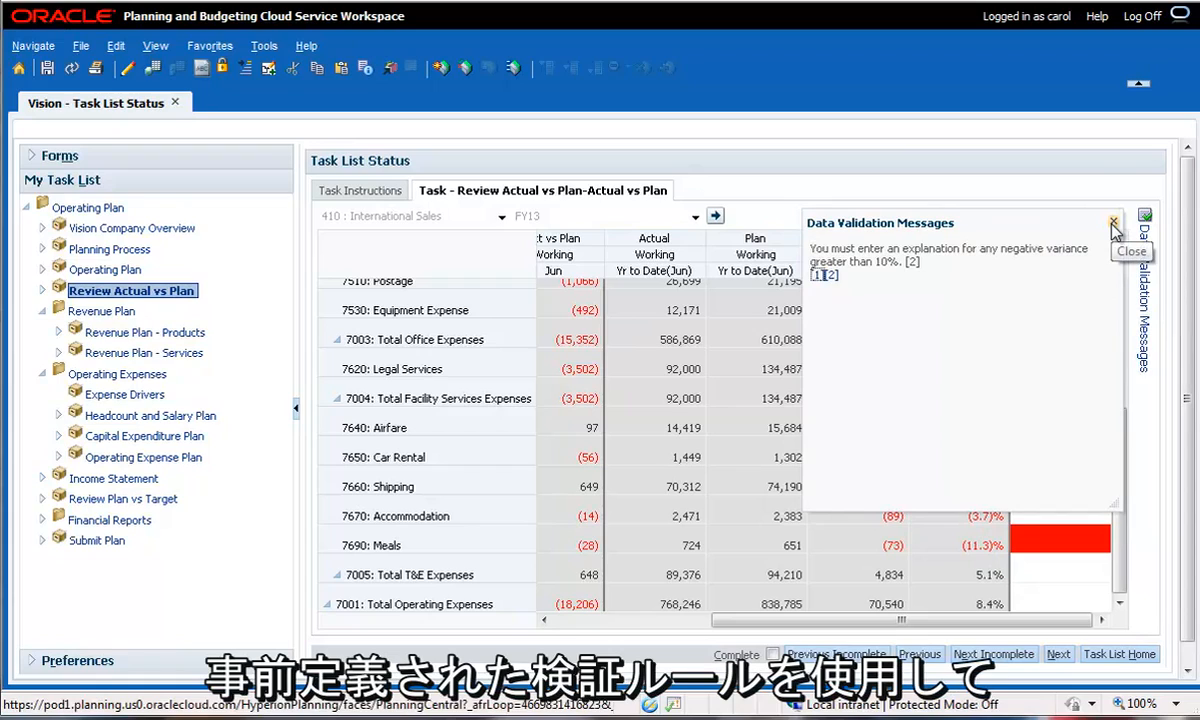
Dismiss the Data Validation Messages pane and select the Revenue Plan - Products task
click(1112, 220)
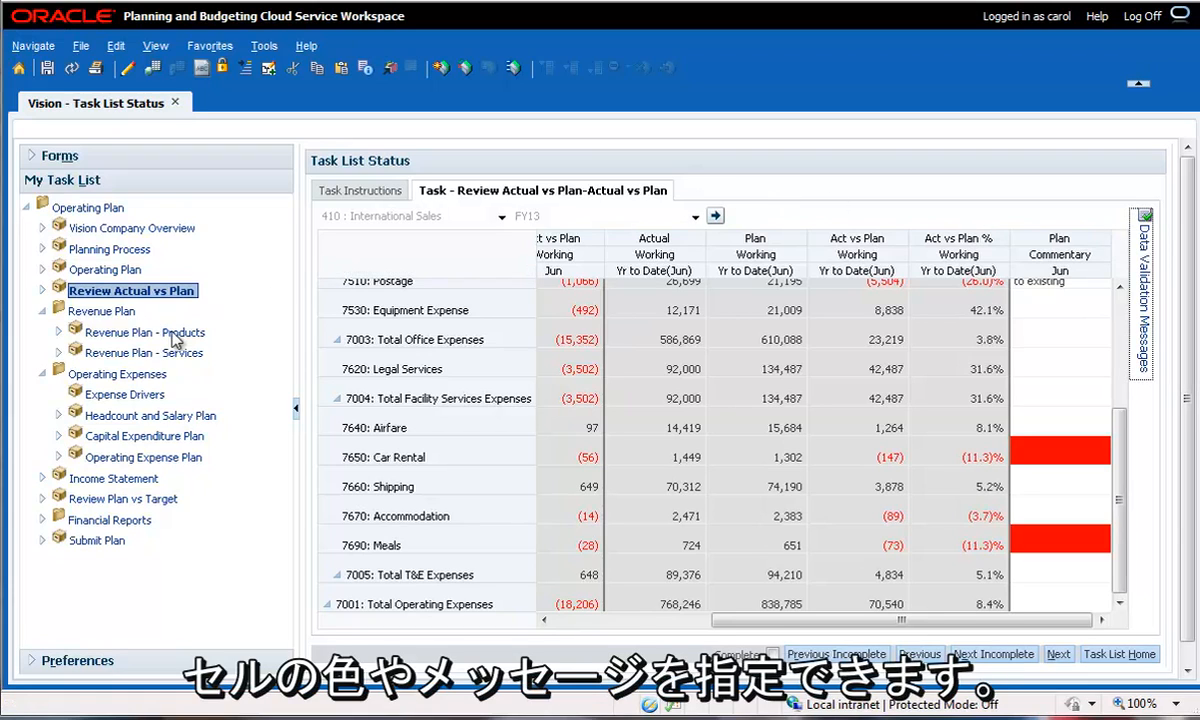
click(144, 332)
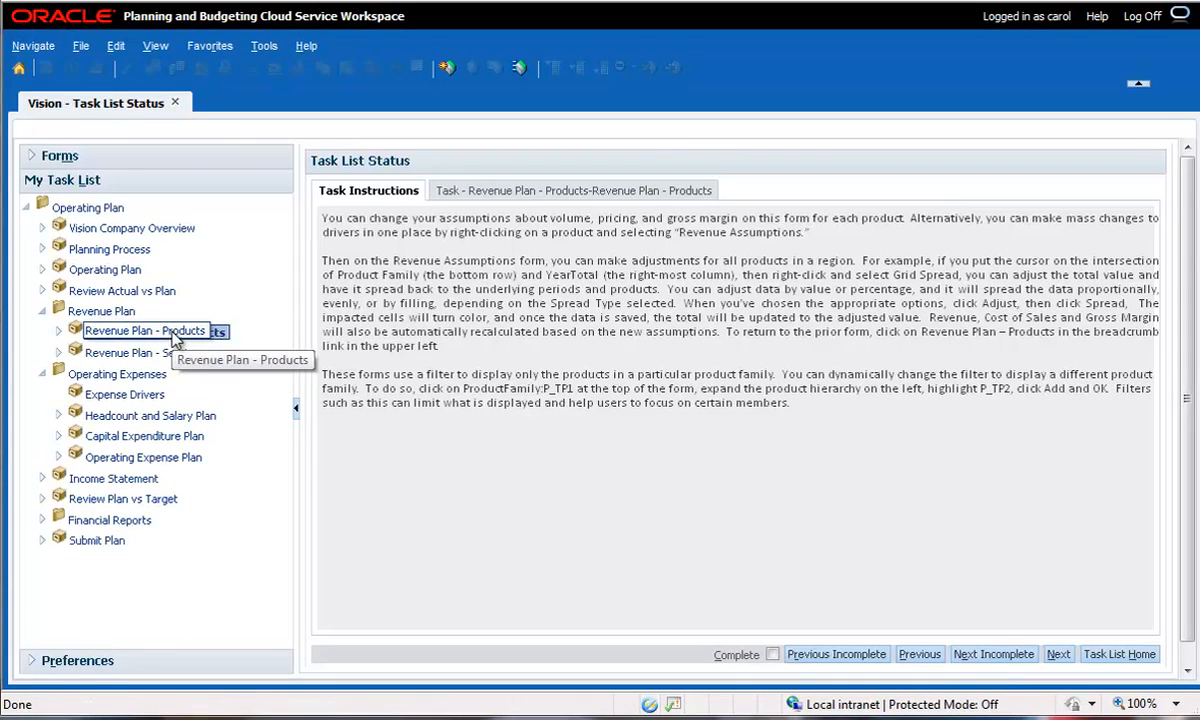
Show the Revenue Plan - Products form with monthly units for Computer Equipment
click(580, 190)
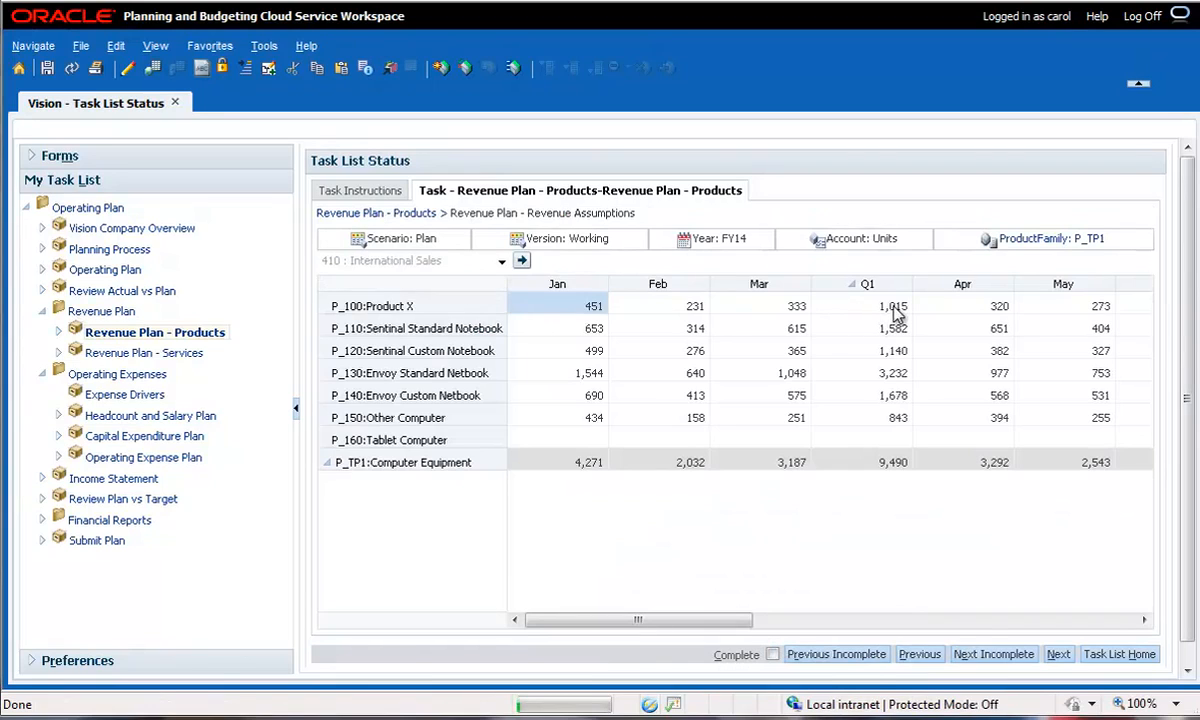
Grid-spread Product X's Q1 total of 1,015 proportionally across January–March
right_click(890, 306)
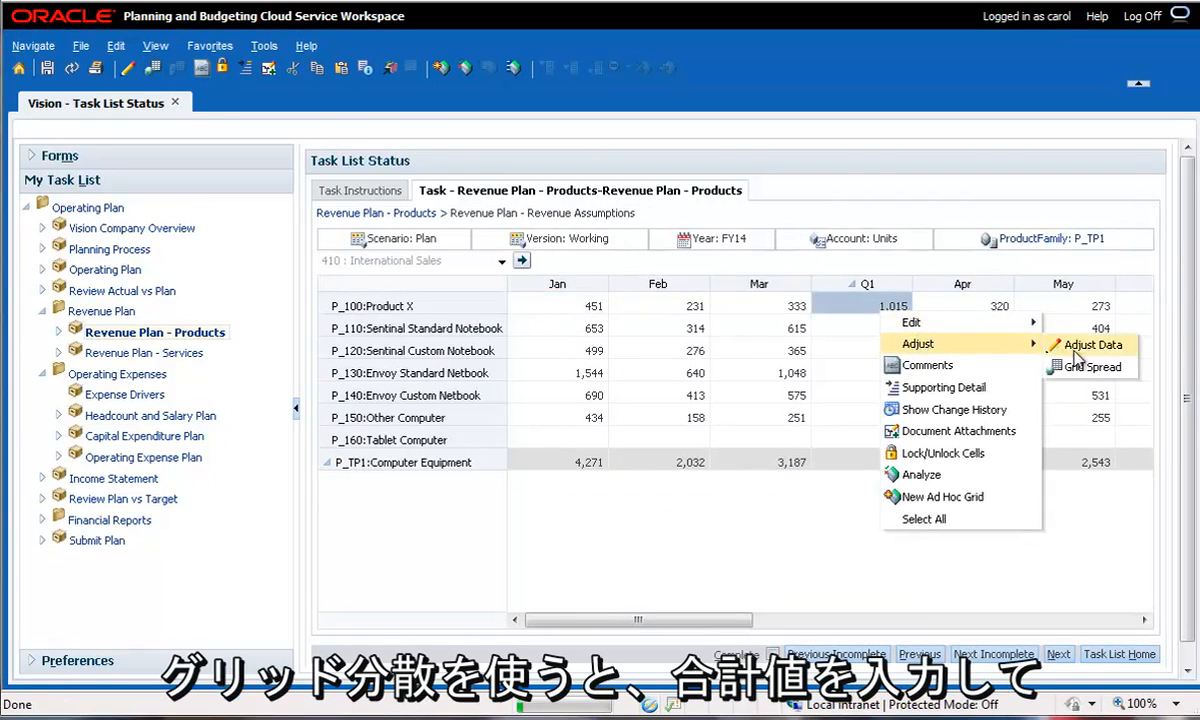
click(1088, 366)
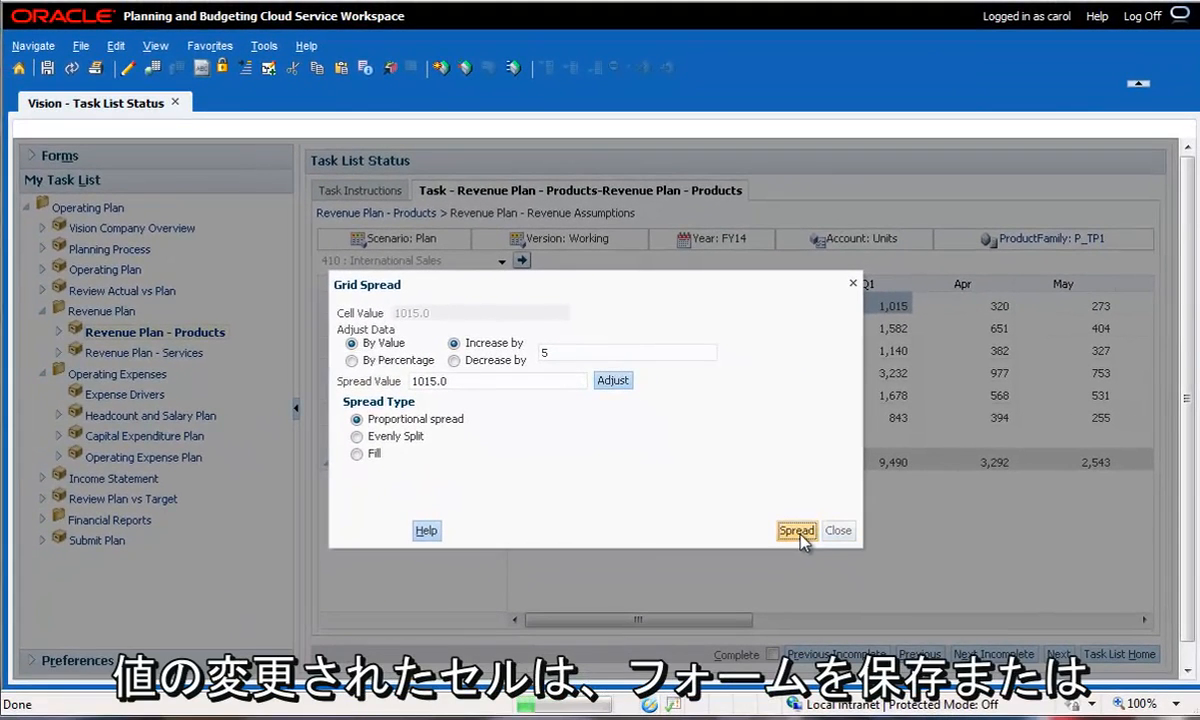
click(796, 530)
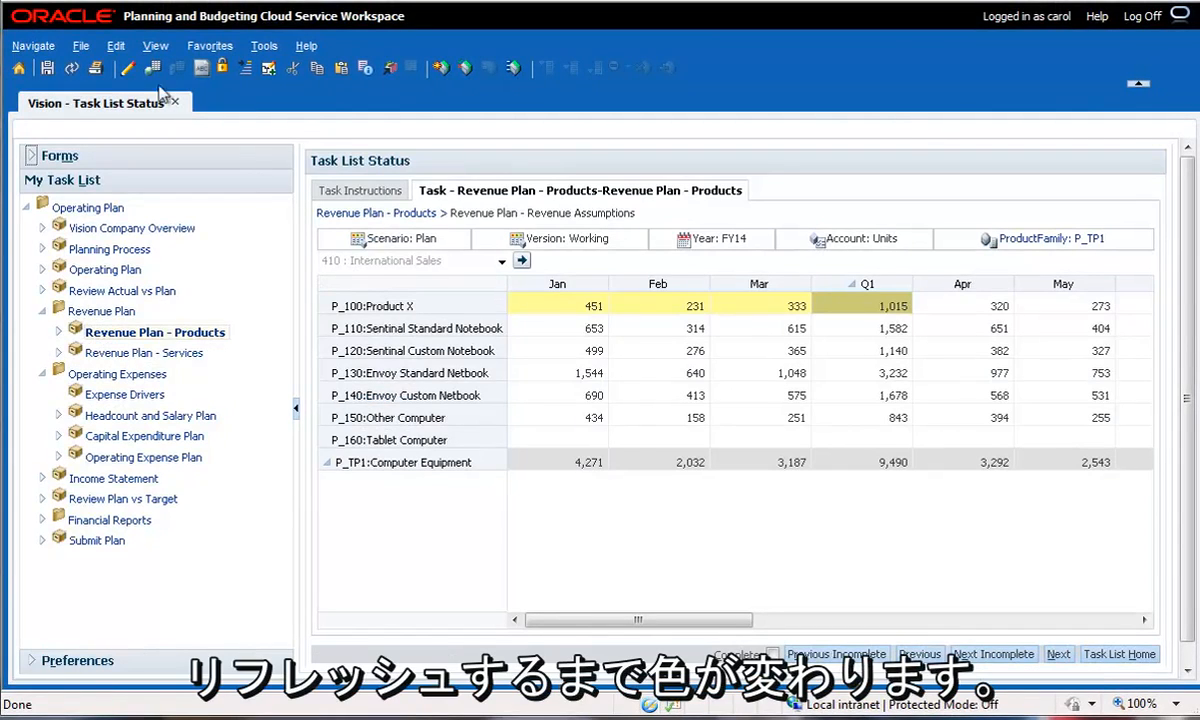
mouse_move(72, 68)
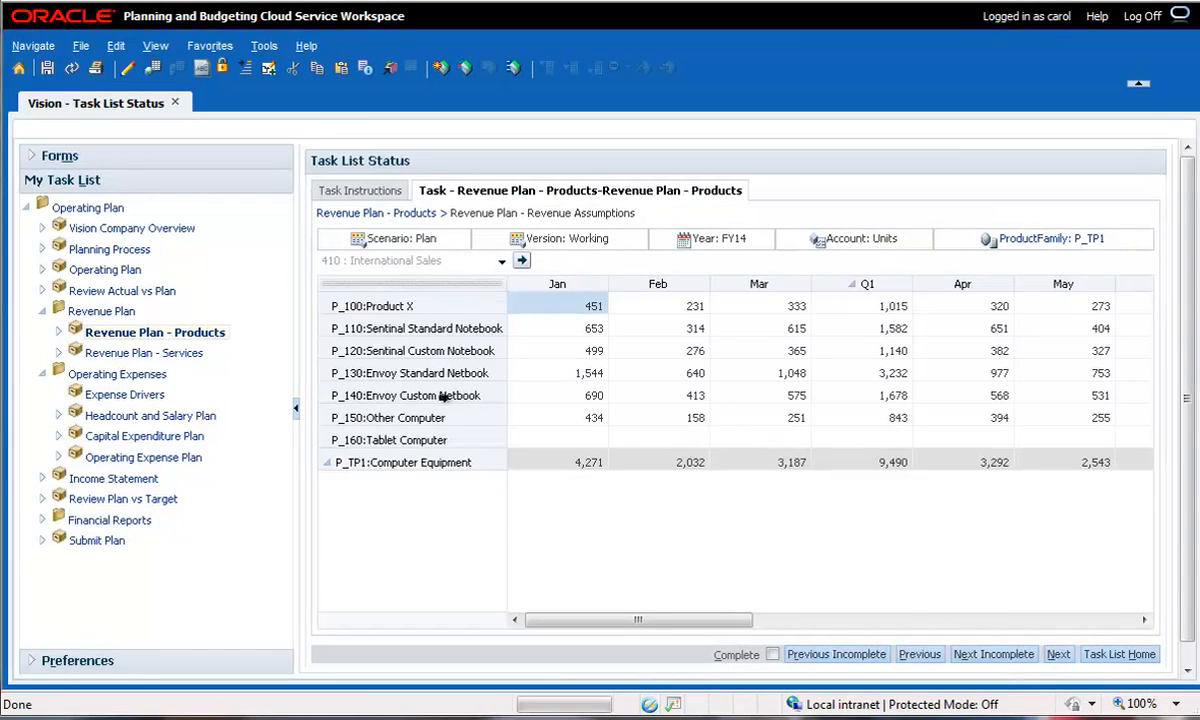
Switch the detailed revenue form's ProductFamily from P_TP1 to P_TP2 under P_TP
click(376, 212)
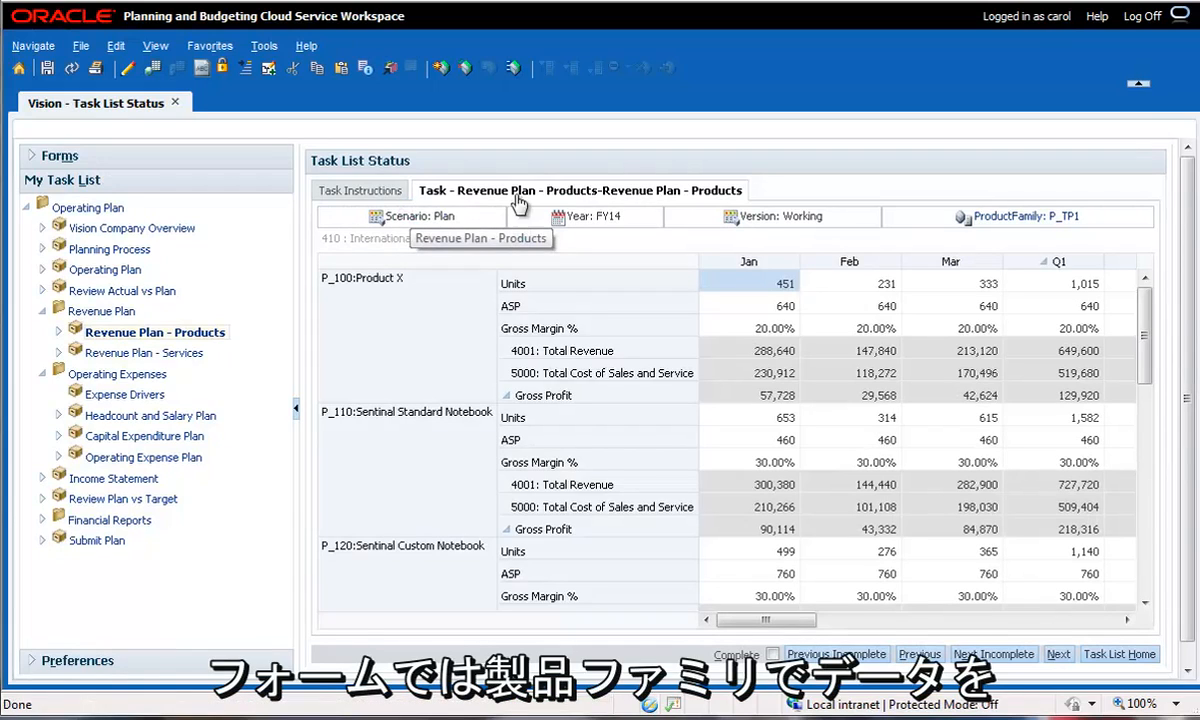
mouse_move(658, 172)
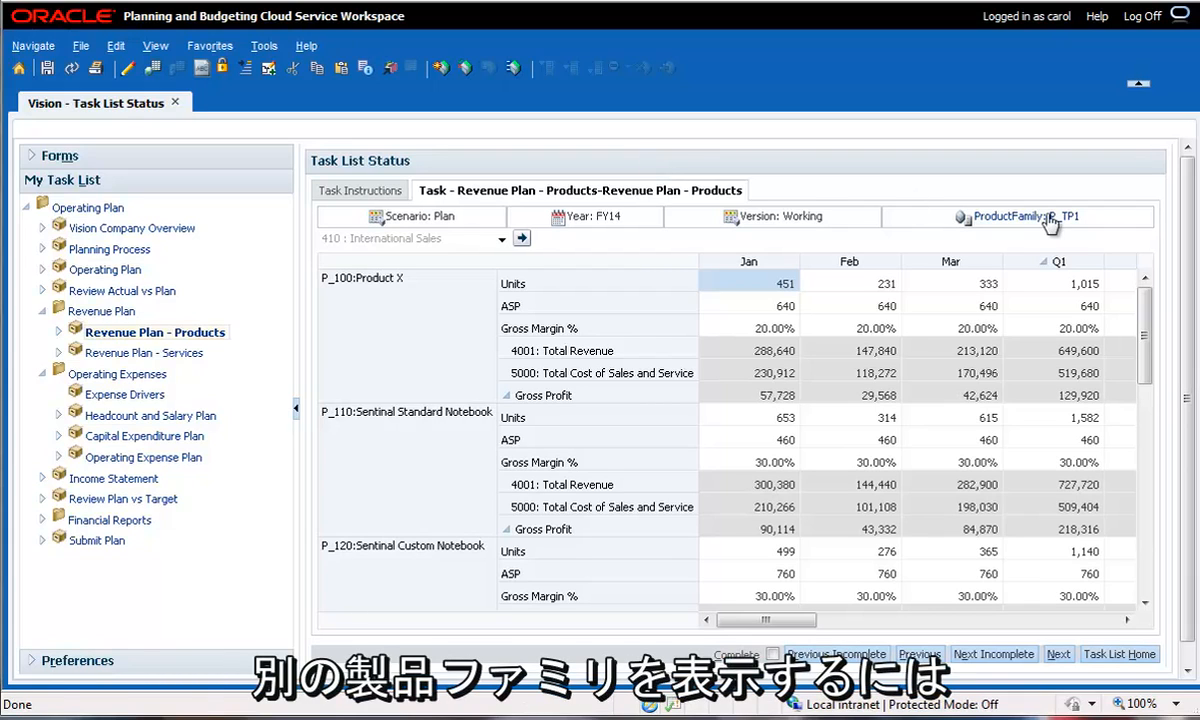
click(1028, 216)
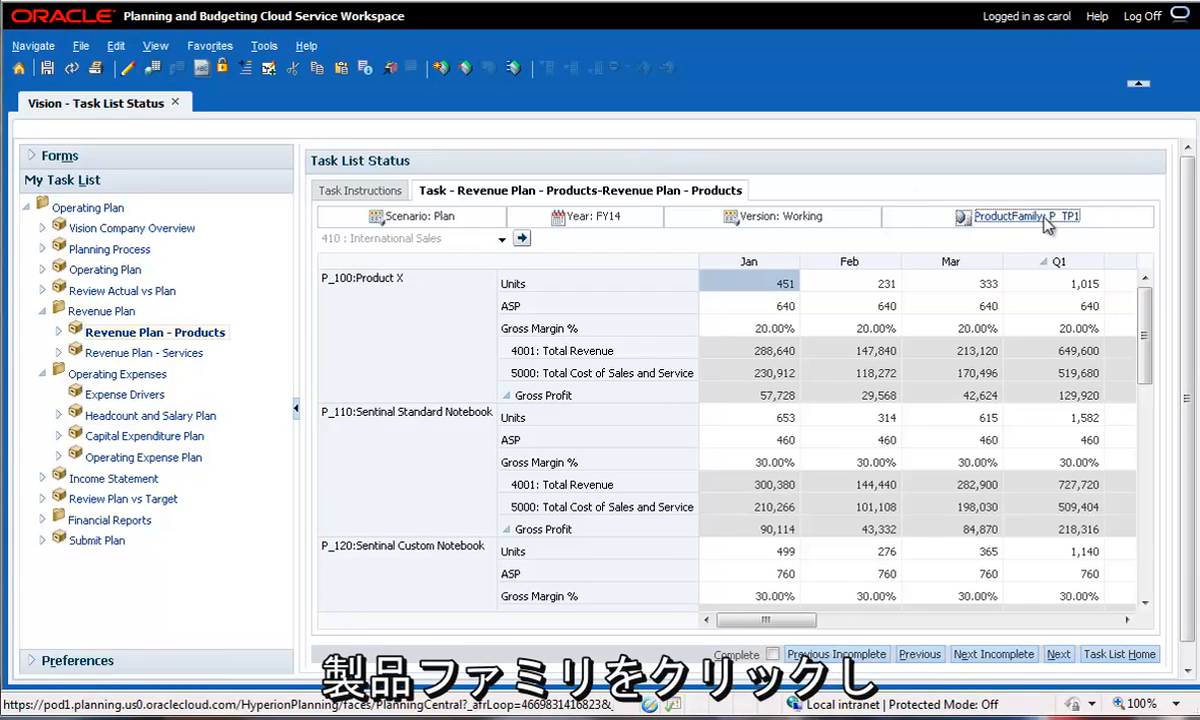
click(1026, 216)
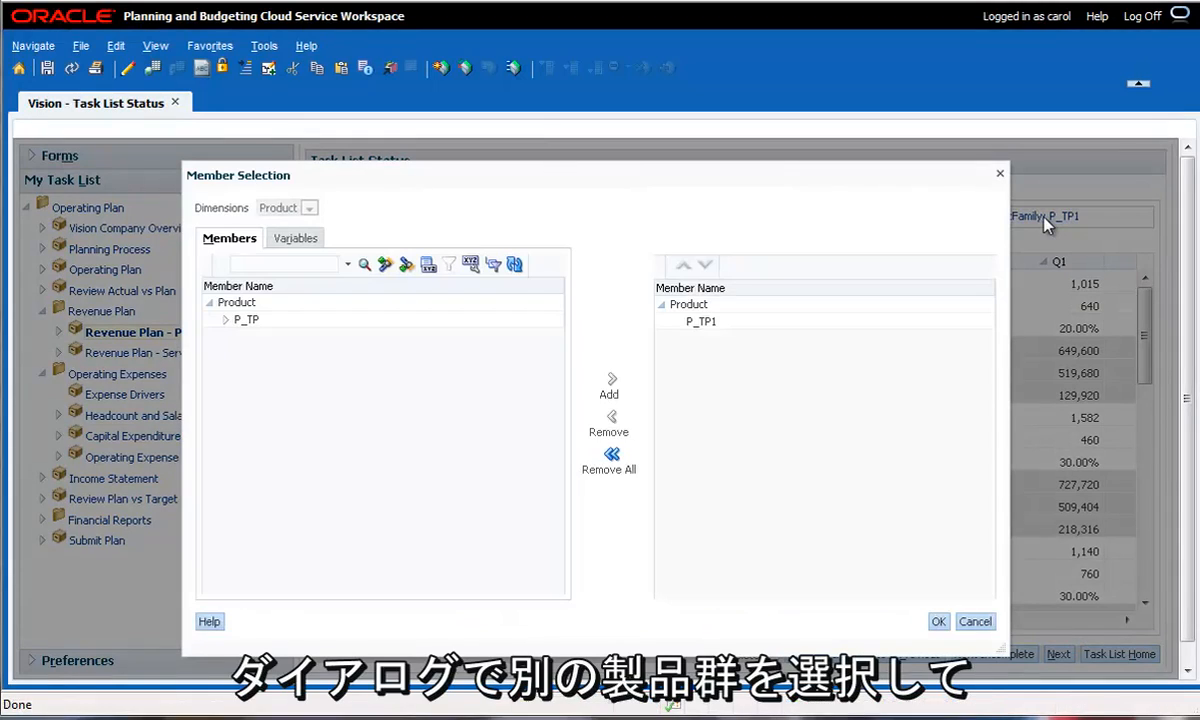
click(246, 320)
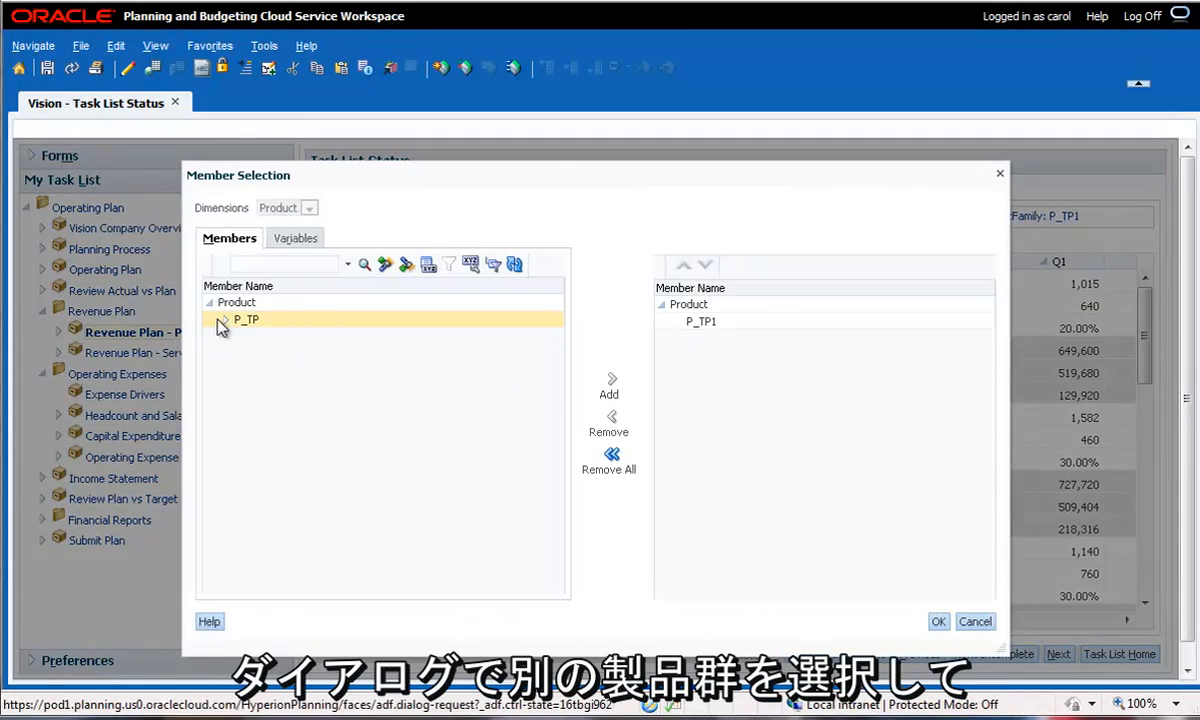
click(222, 320)
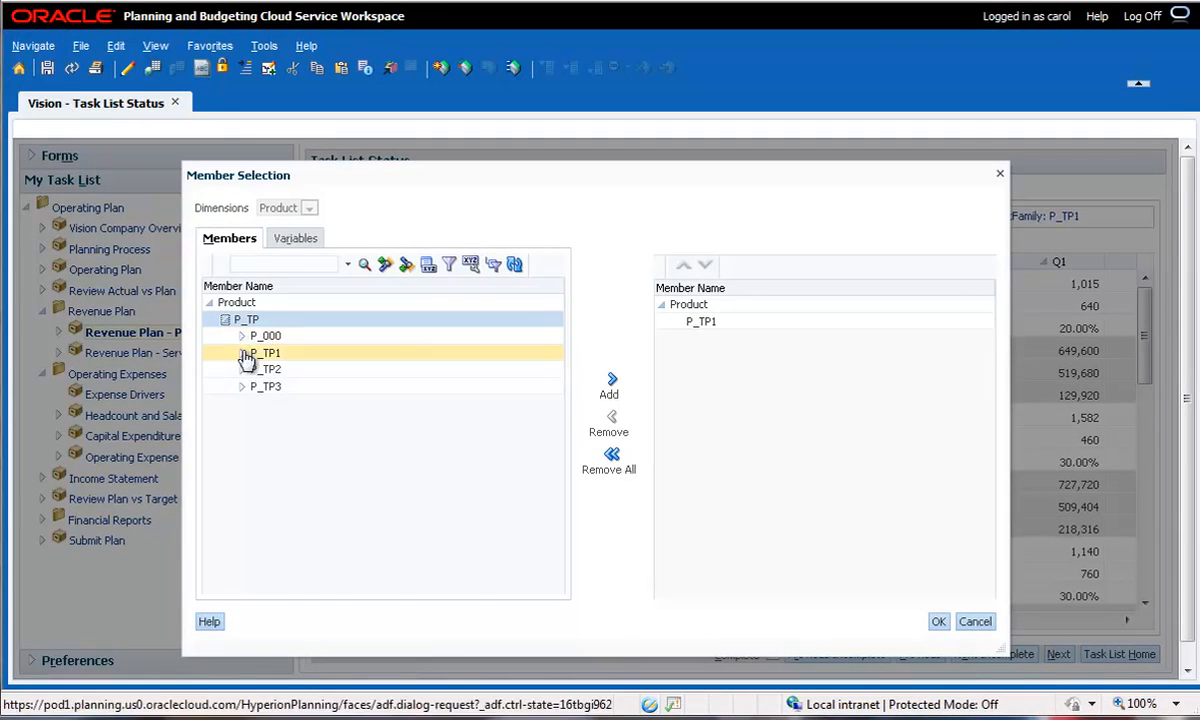
click(266, 368)
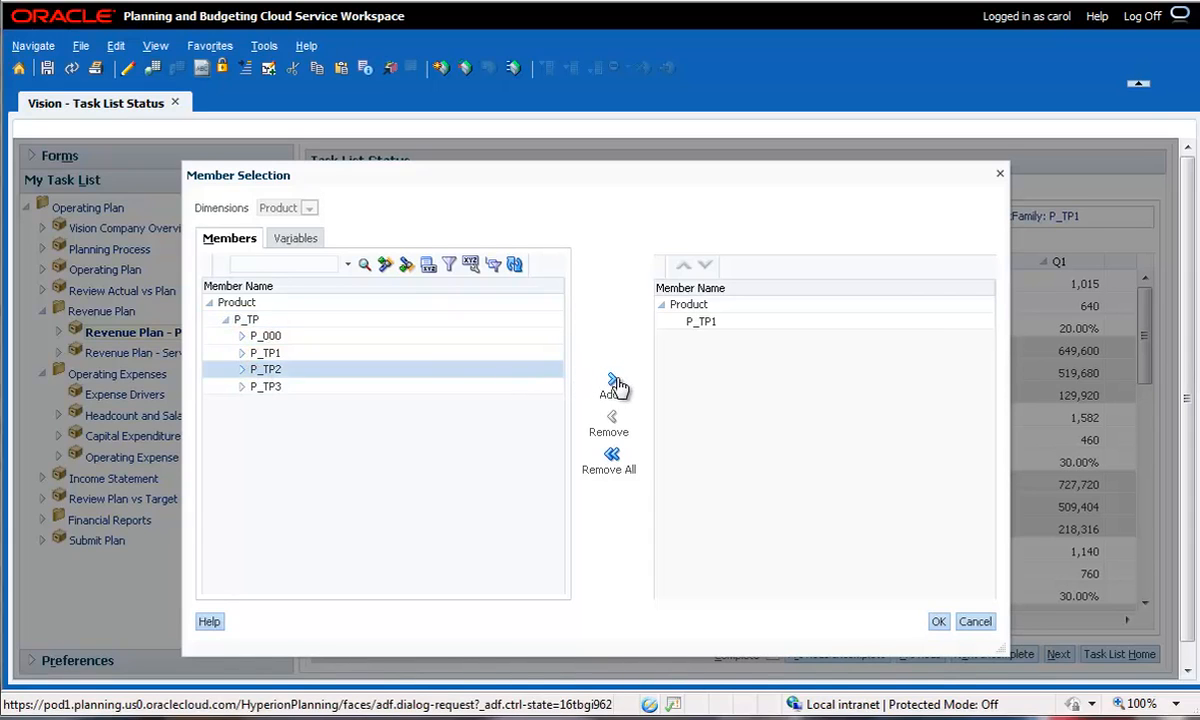
click(608, 382)
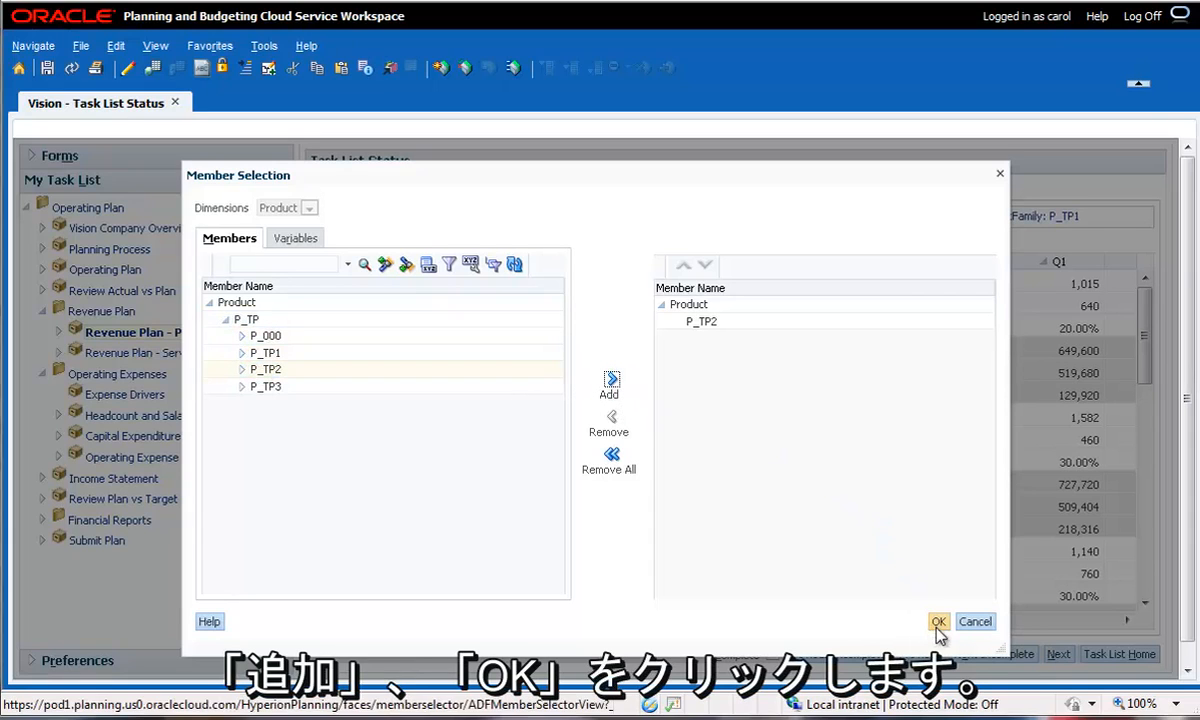
click(938, 620)
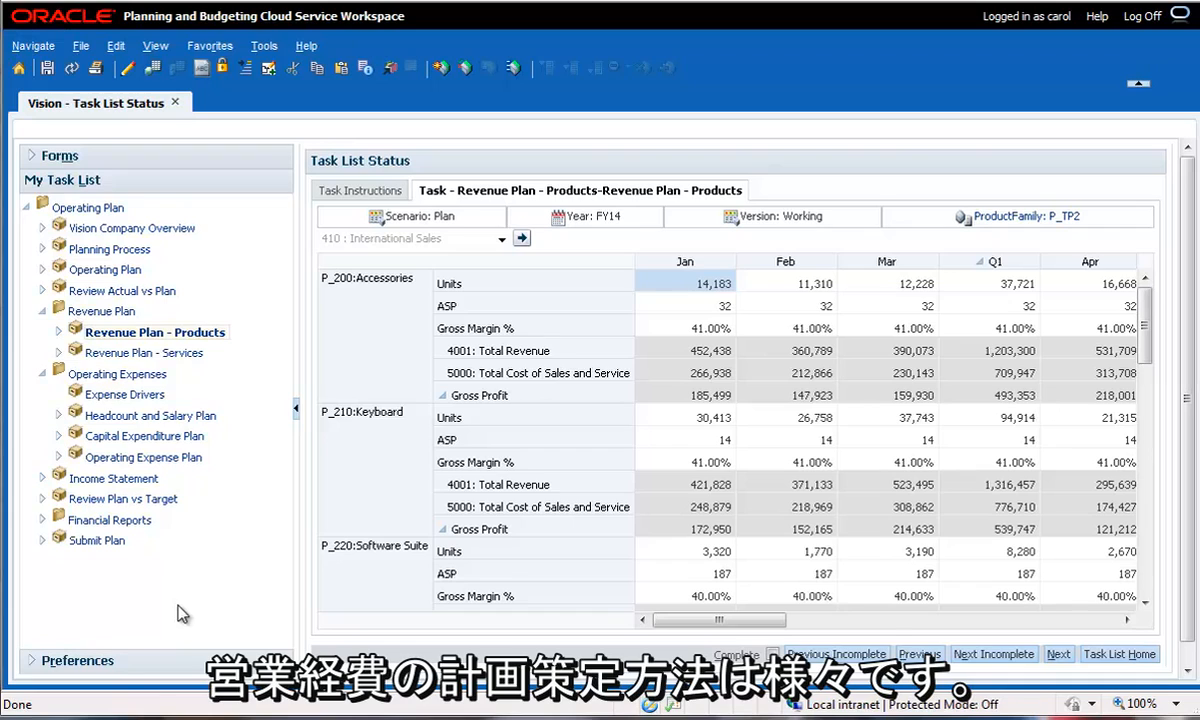
mouse_move(150, 412)
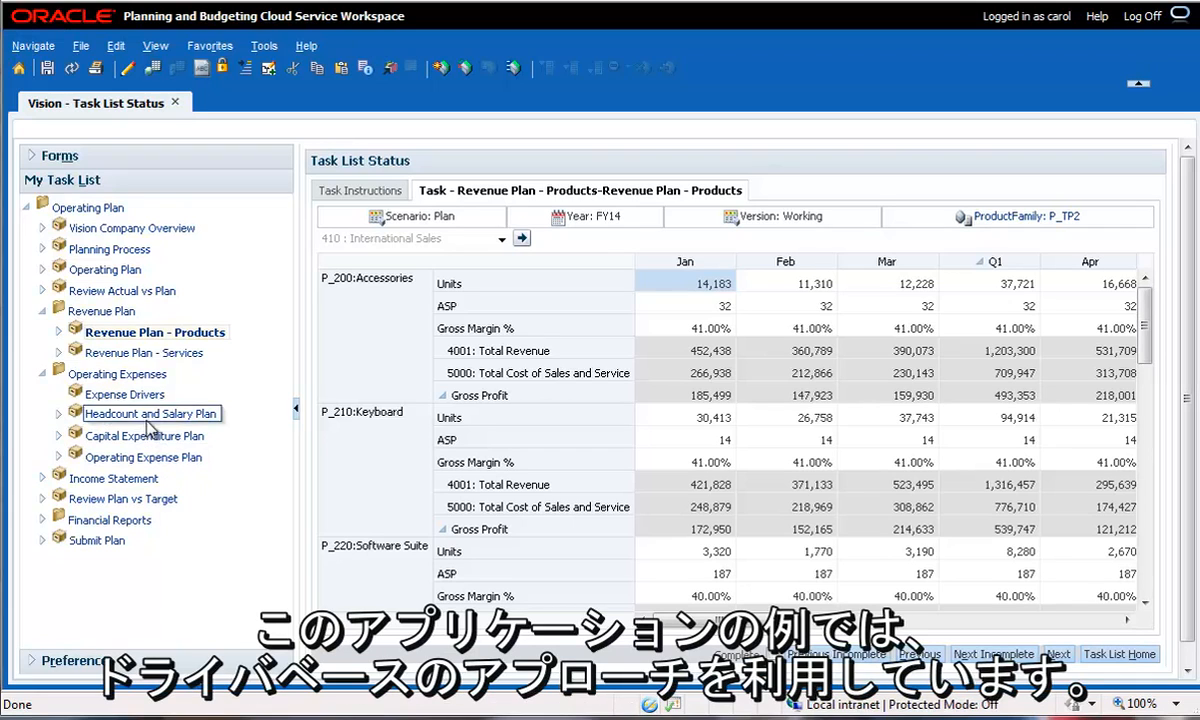
Load the Expense Drivers form and show Sales Driver Assumptions - Plan by region
click(124, 392)
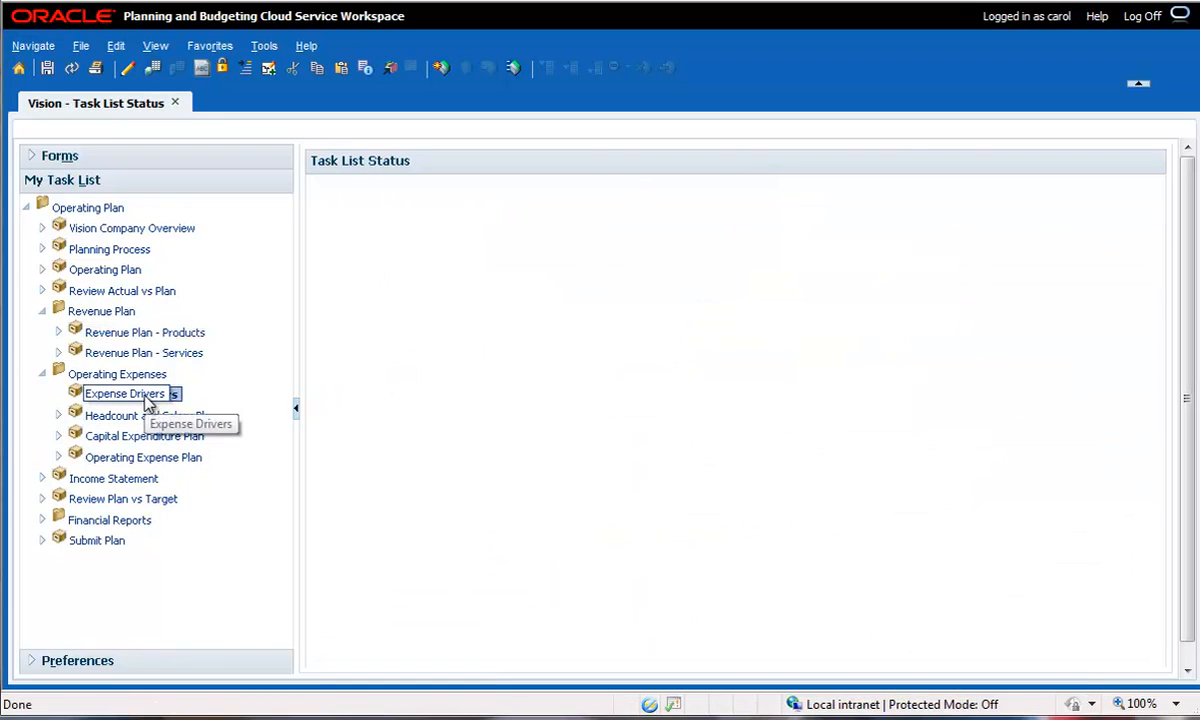
click(124, 392)
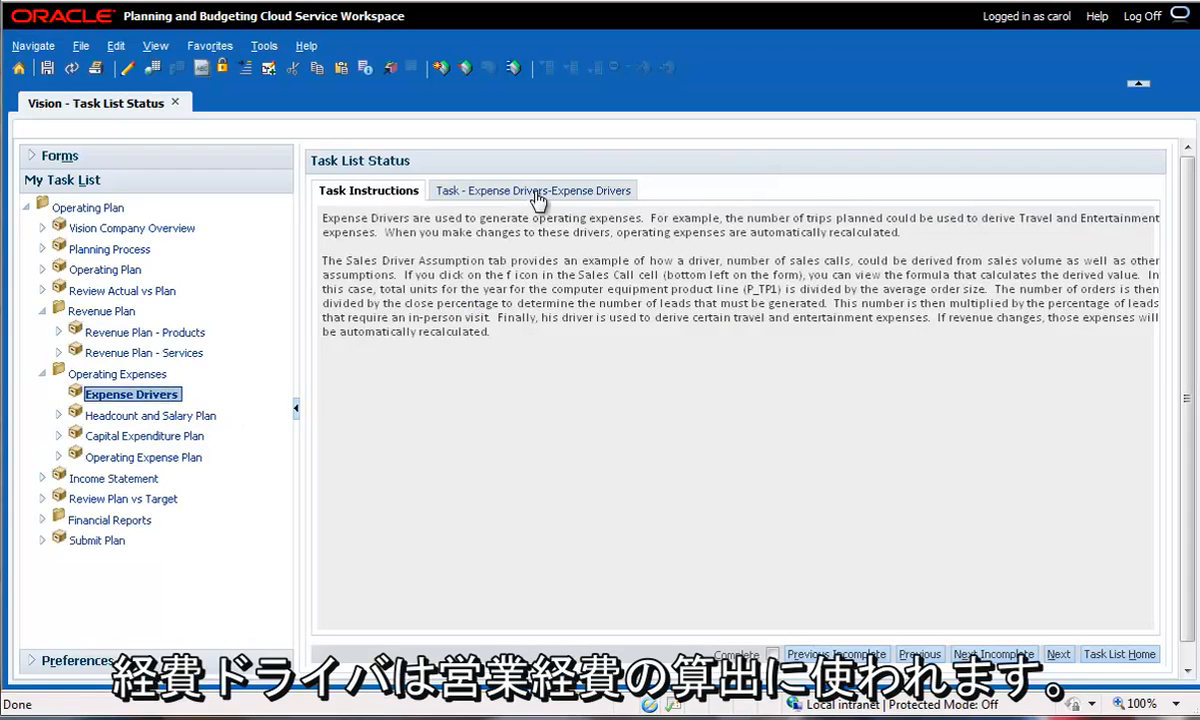
click(532, 190)
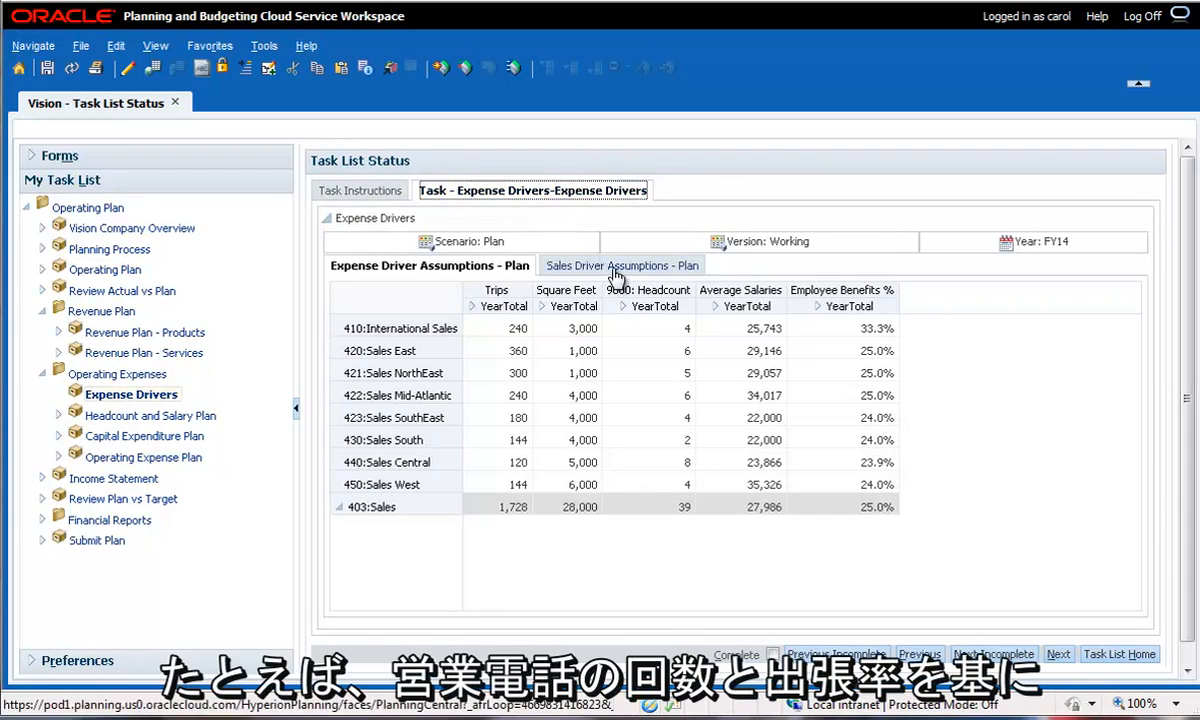
click(622, 264)
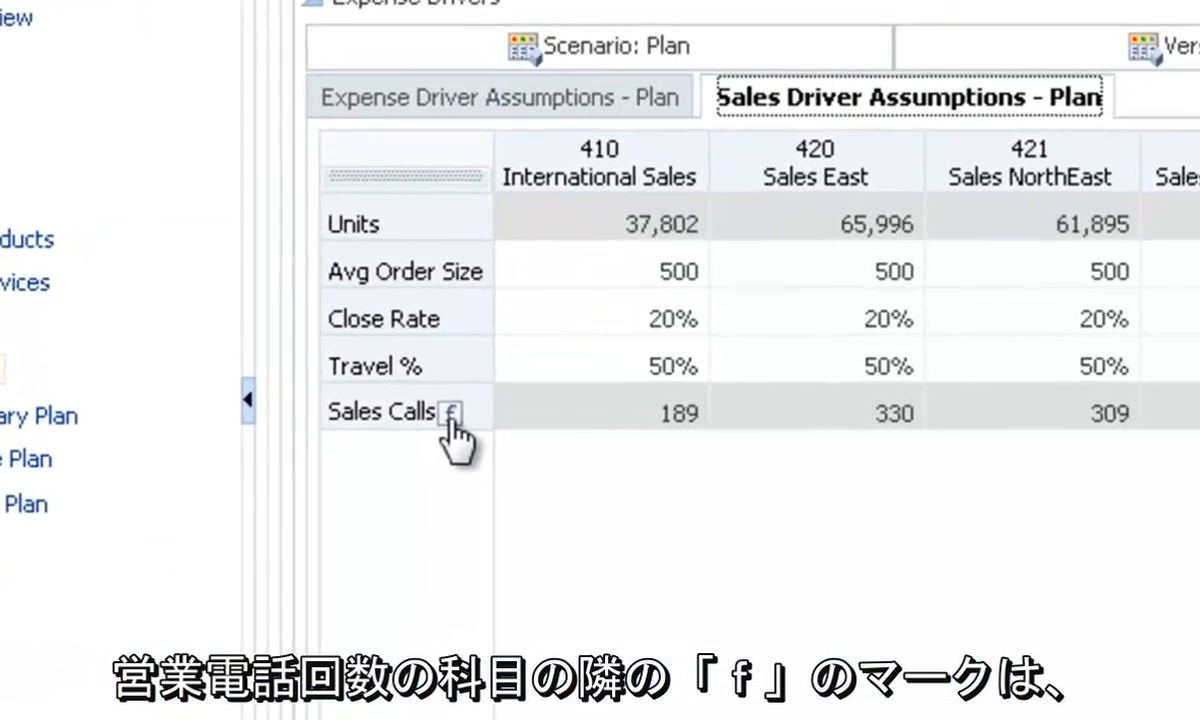
Review and close the Sales Calls member formula, then select Capital Expenditure Plan
click(452, 412)
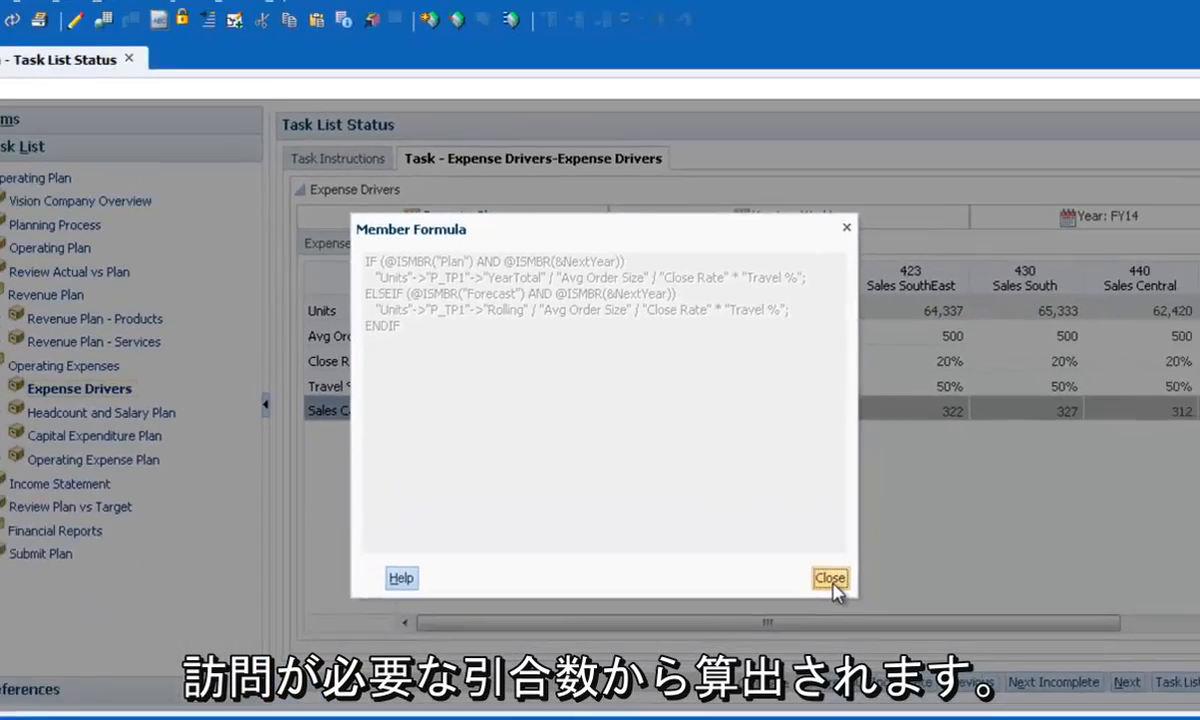
click(828, 578)
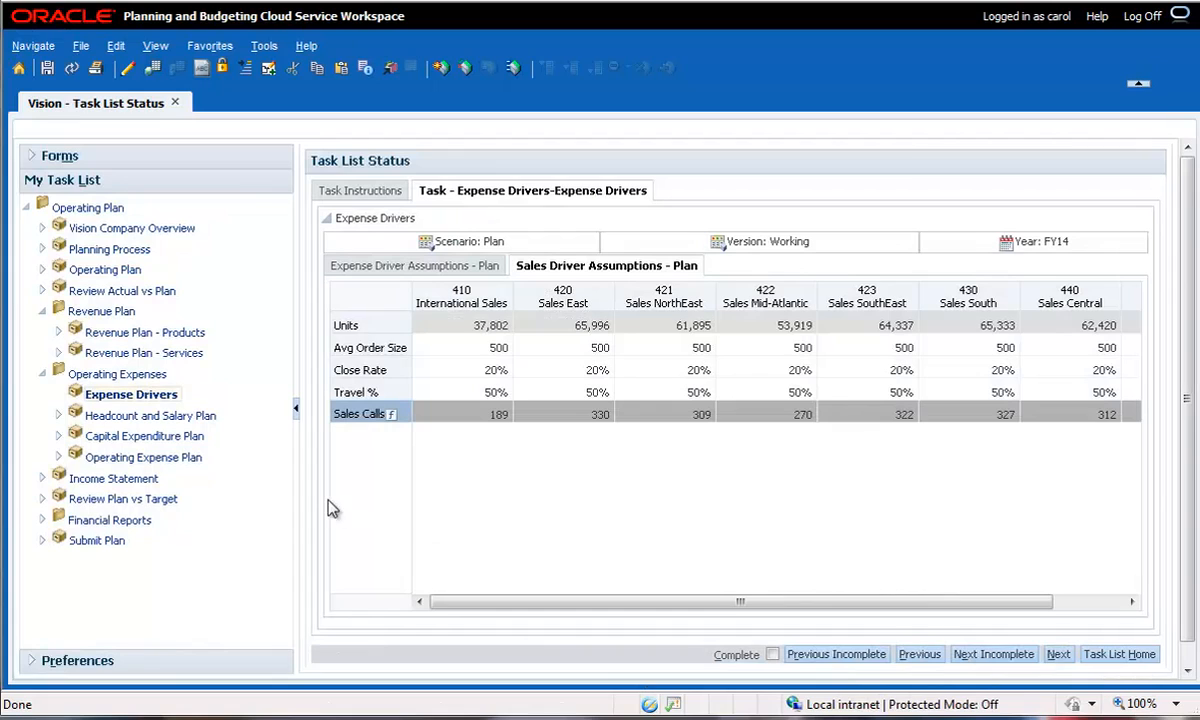
click(144, 436)
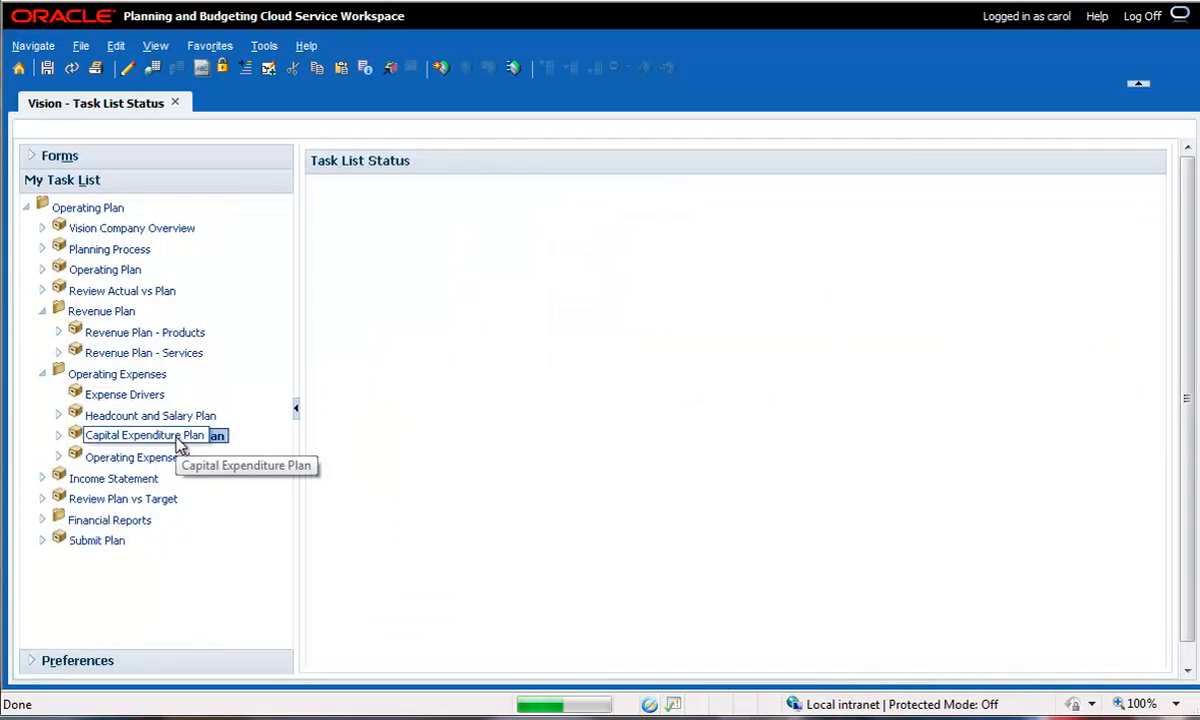
View February Computers & Software supporting detail: New laptops = 3 units at 2,000
click(144, 436)
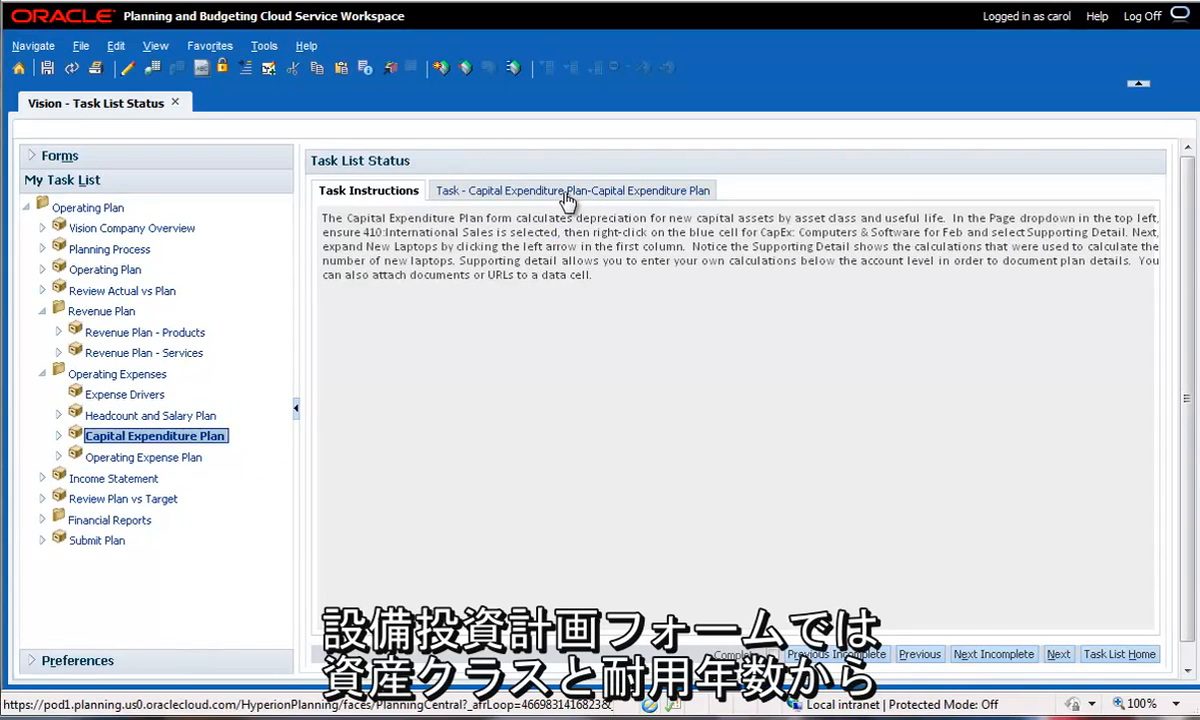
click(572, 190)
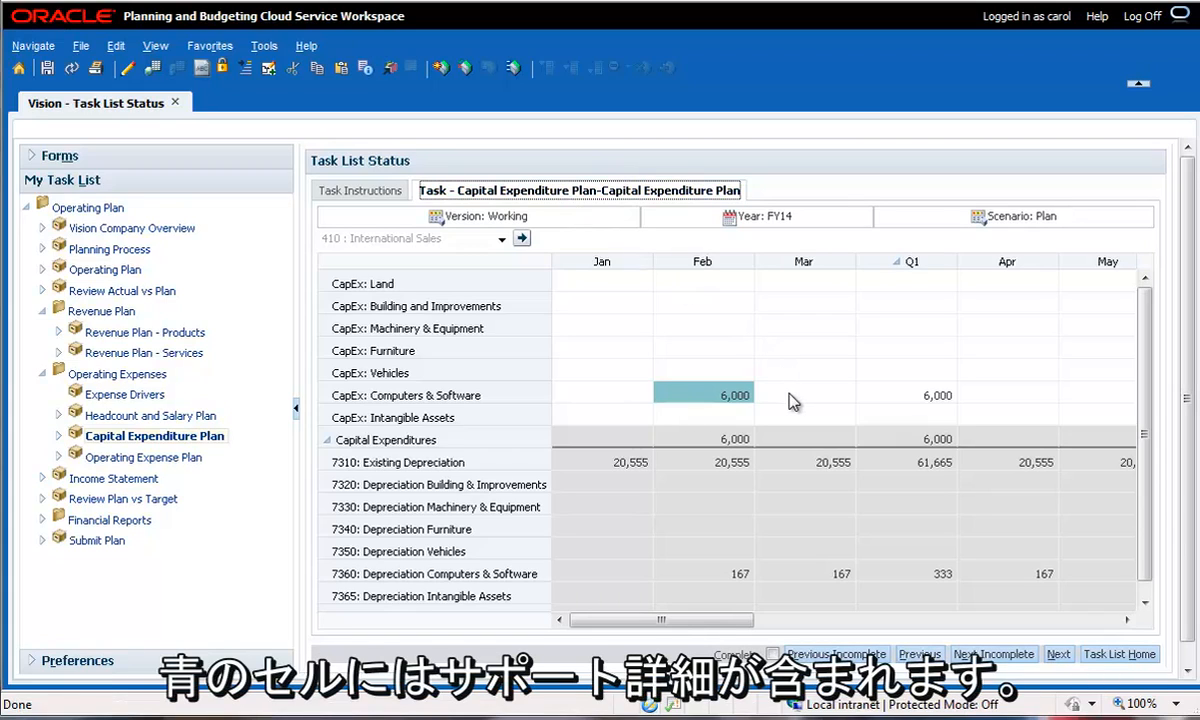
mouse_move(700, 400)
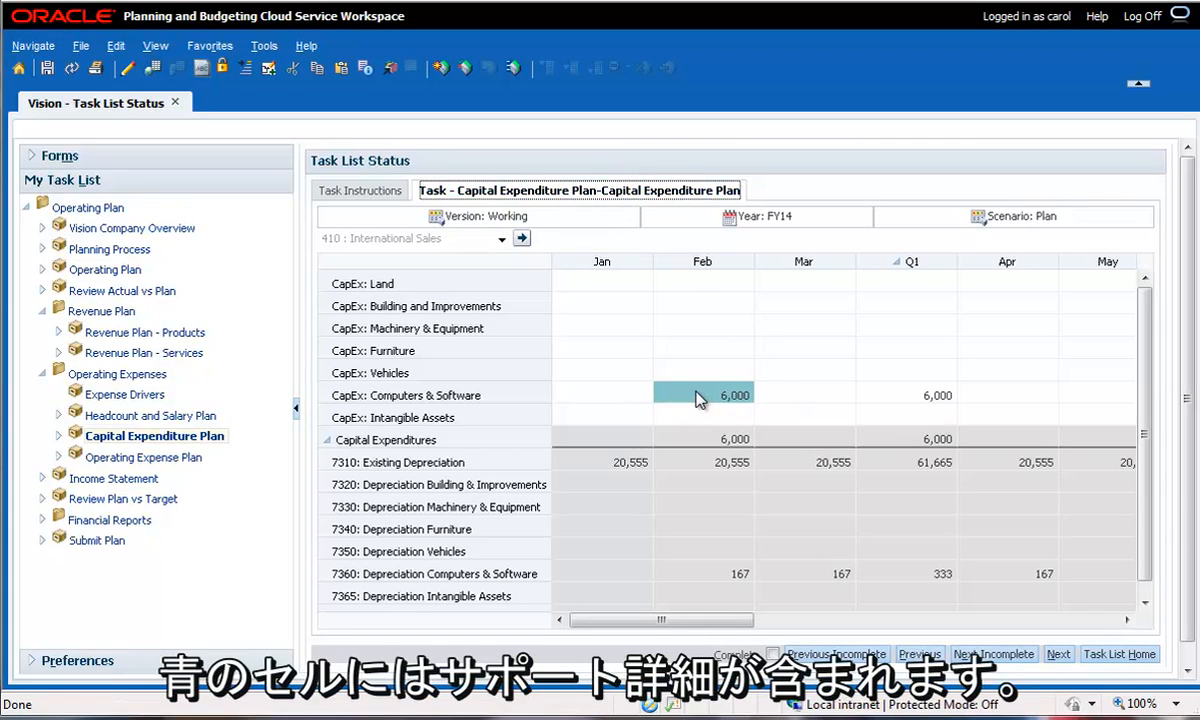
right_click(702, 396)
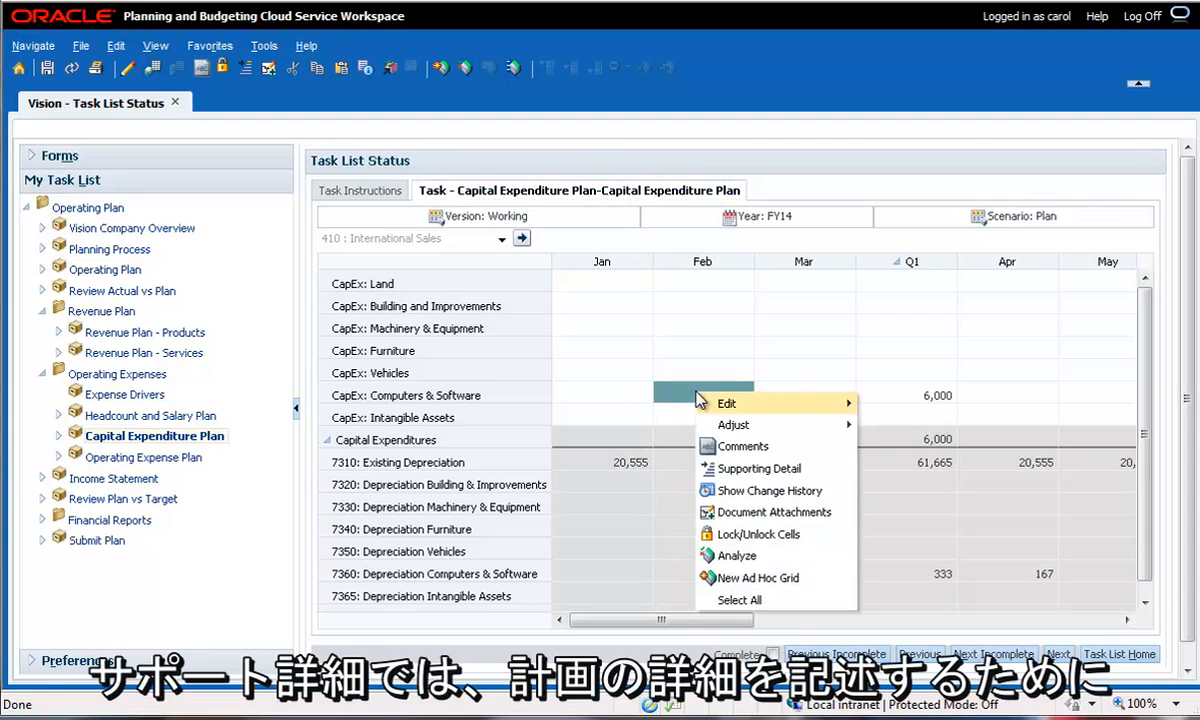
click(758, 468)
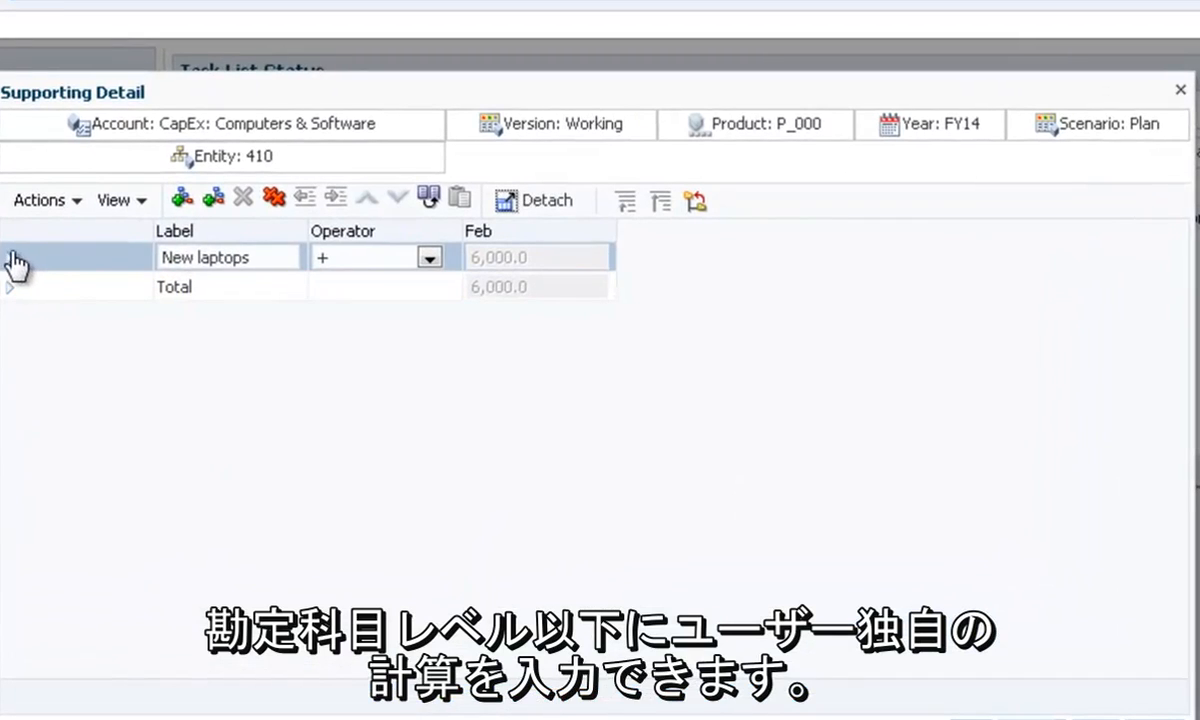
click(10, 256)
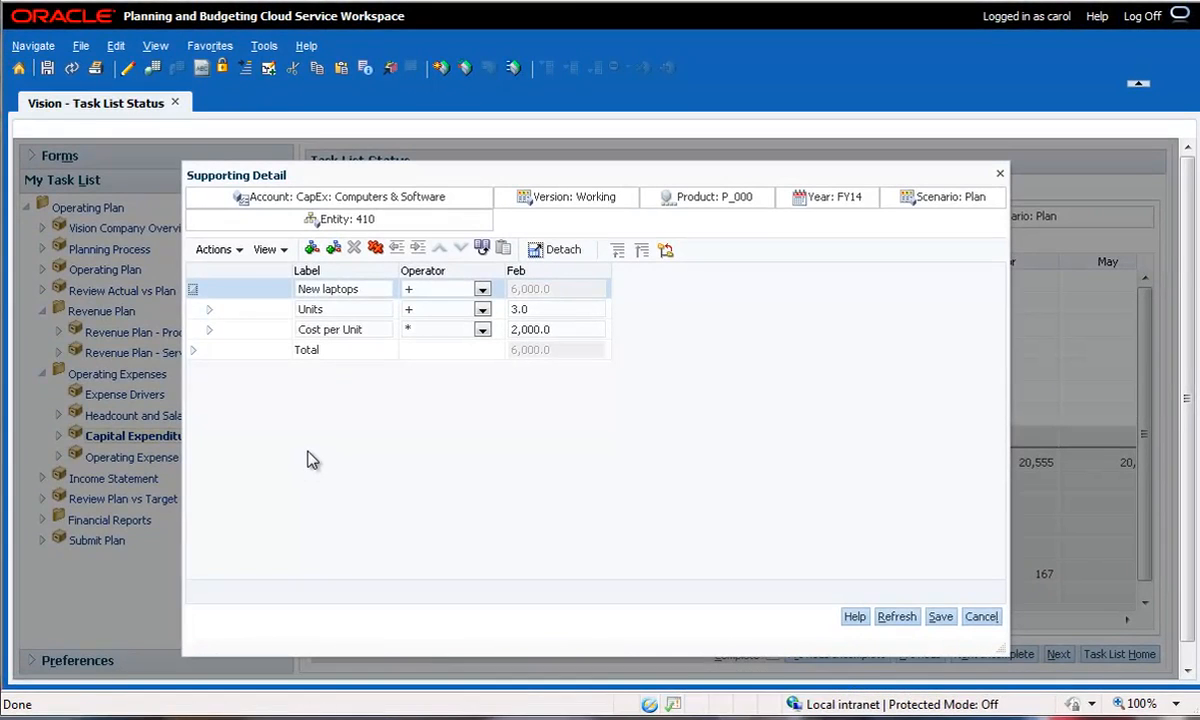
Close Supporting Detail, view and hide Operating Expense validation messages, select Review Plan vs Target
click(980, 616)
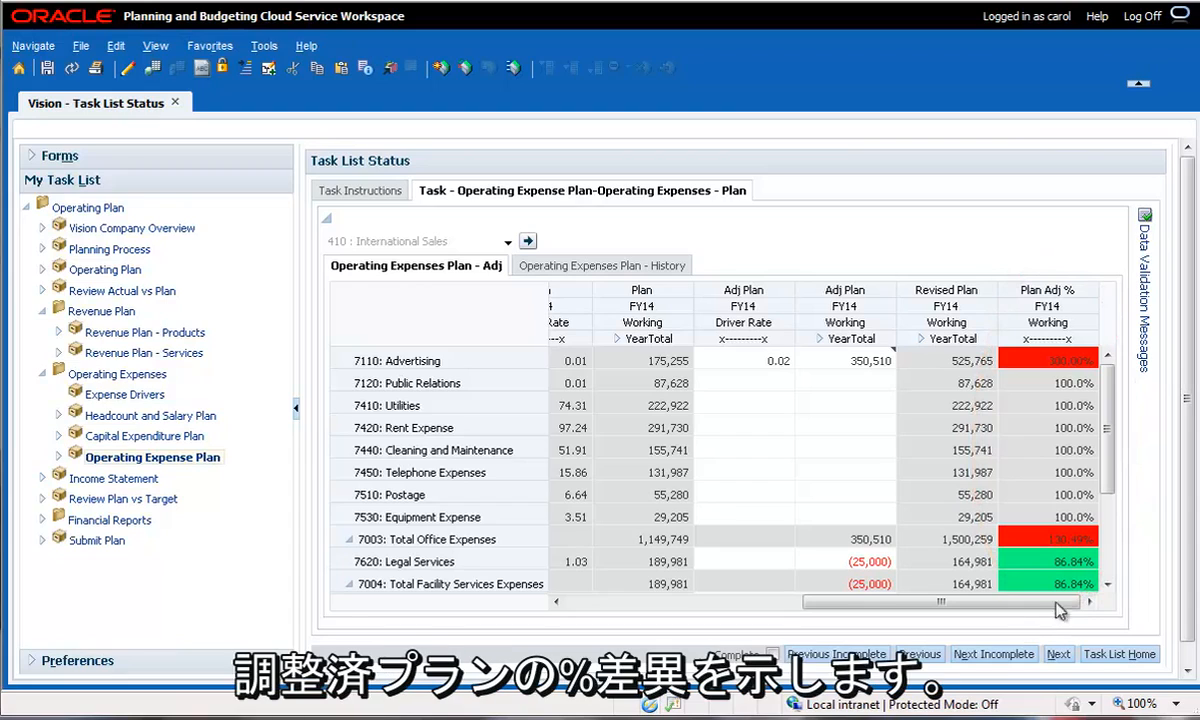
mouse_move(1144, 370)
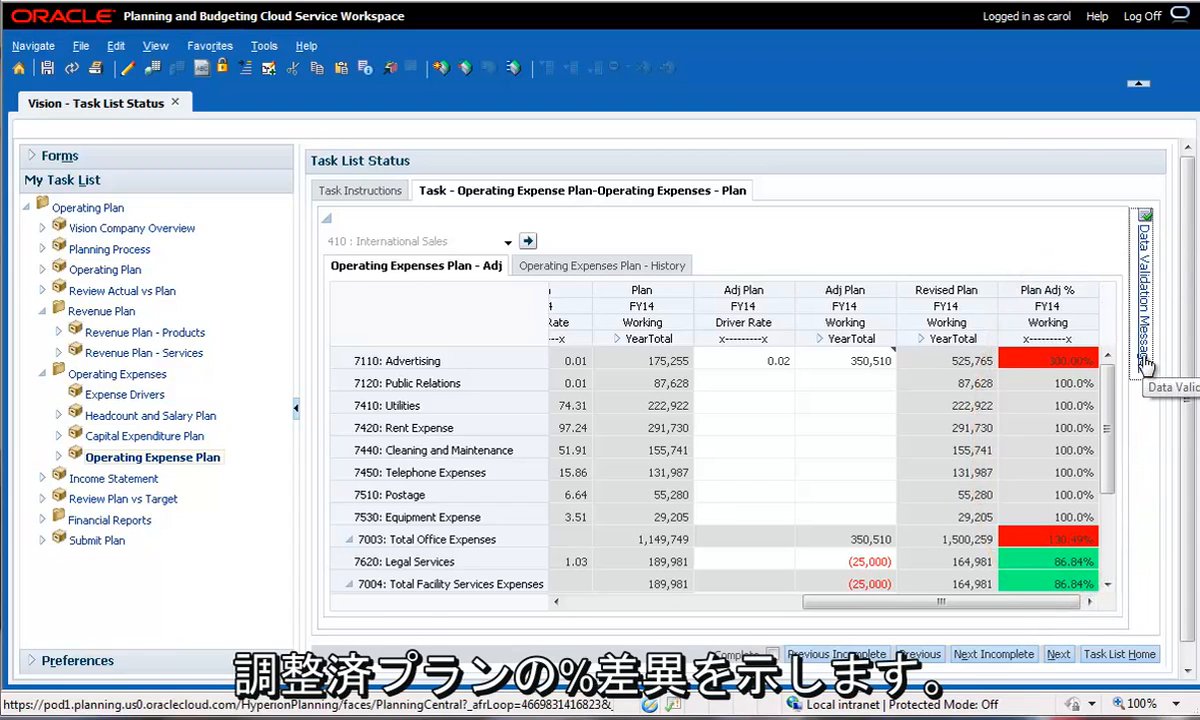
click(1144, 300)
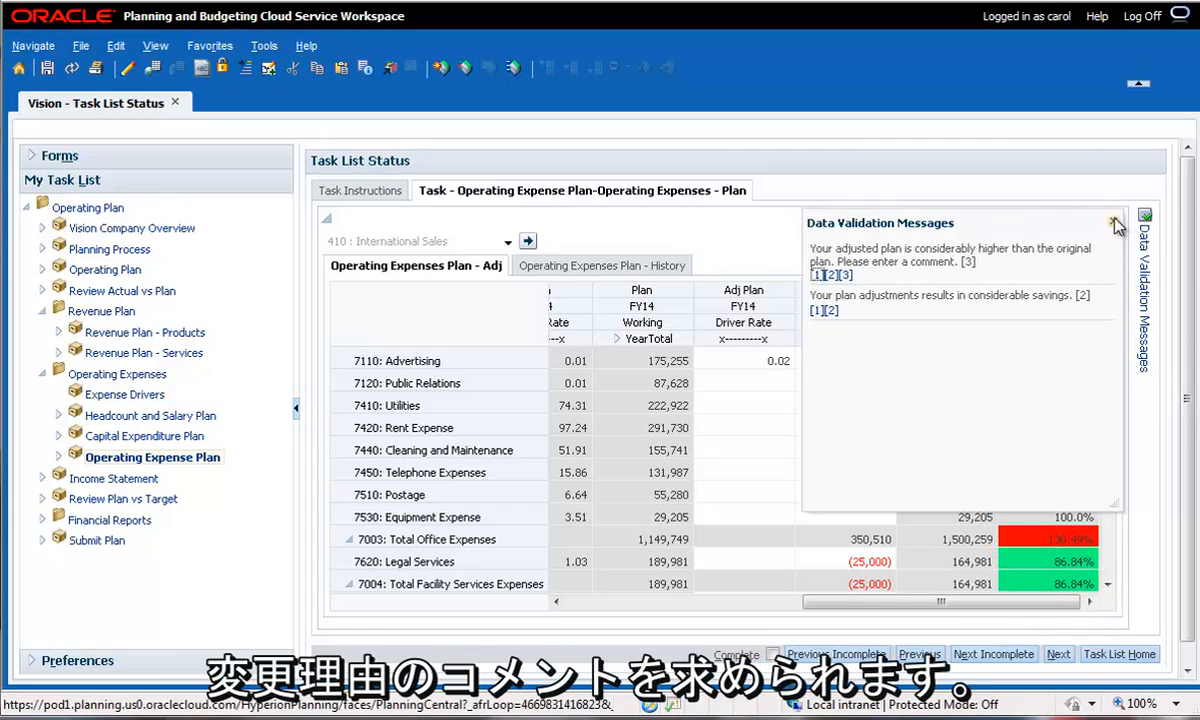
click(1114, 222)
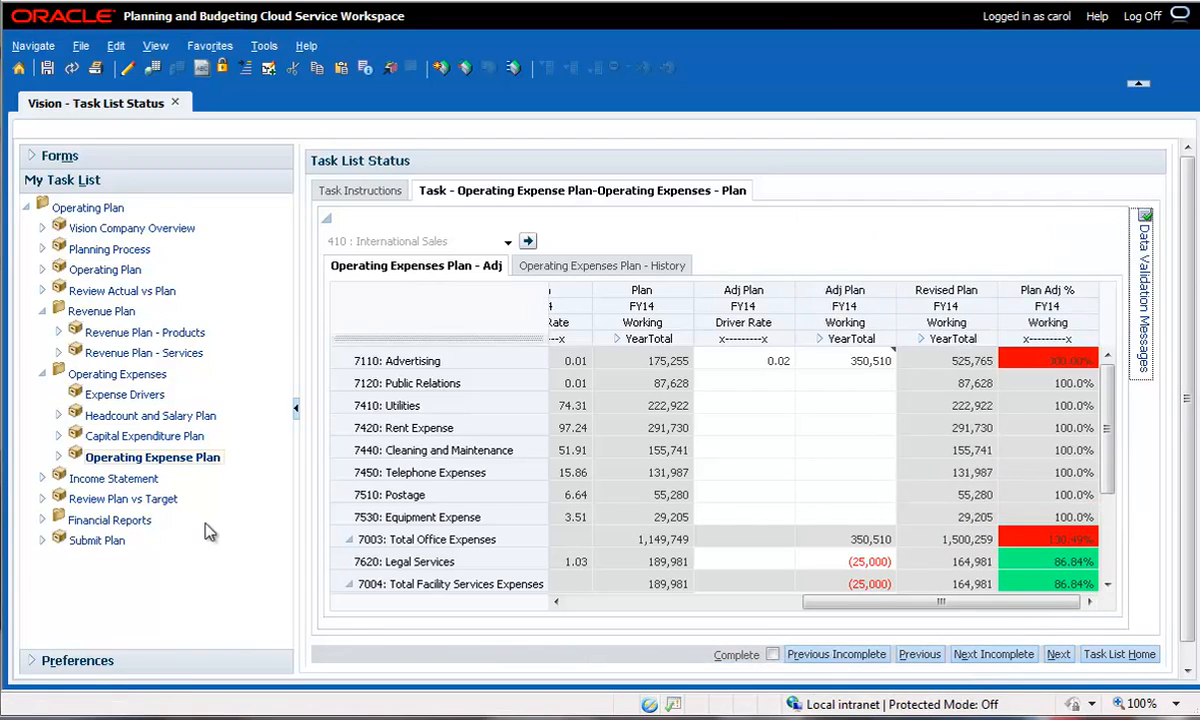
click(122, 498)
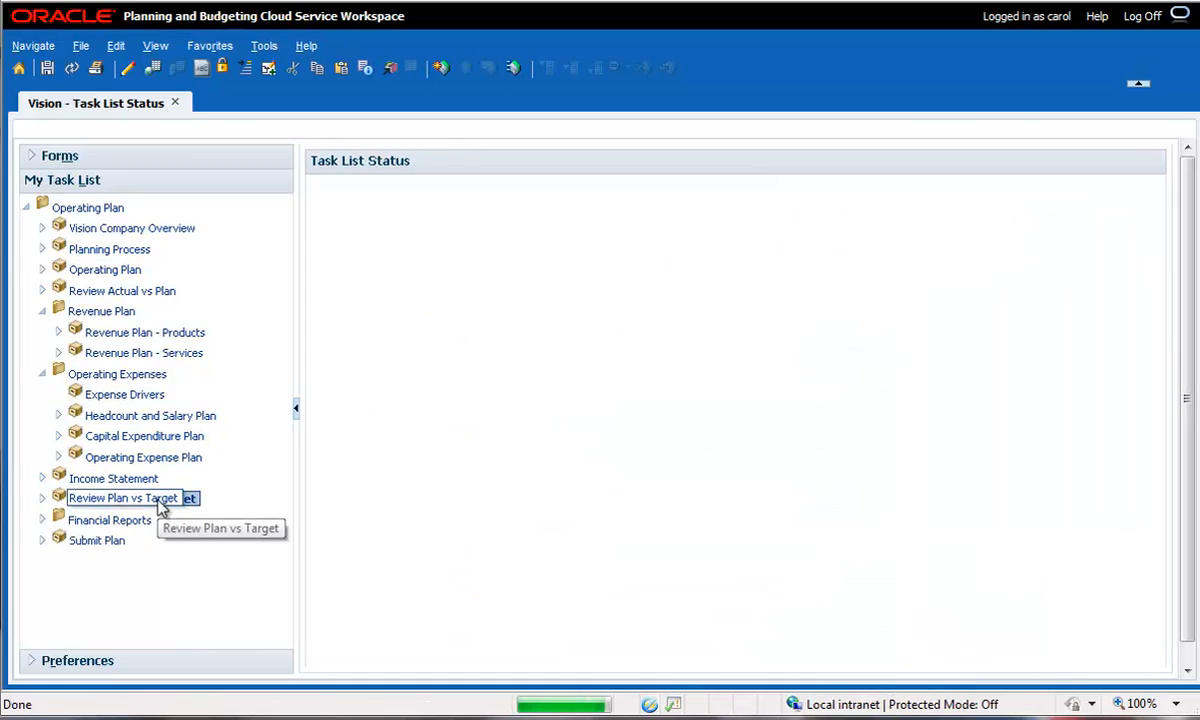
Load the Plan vs Target form and dismiss its negative variance validation warning
click(124, 498)
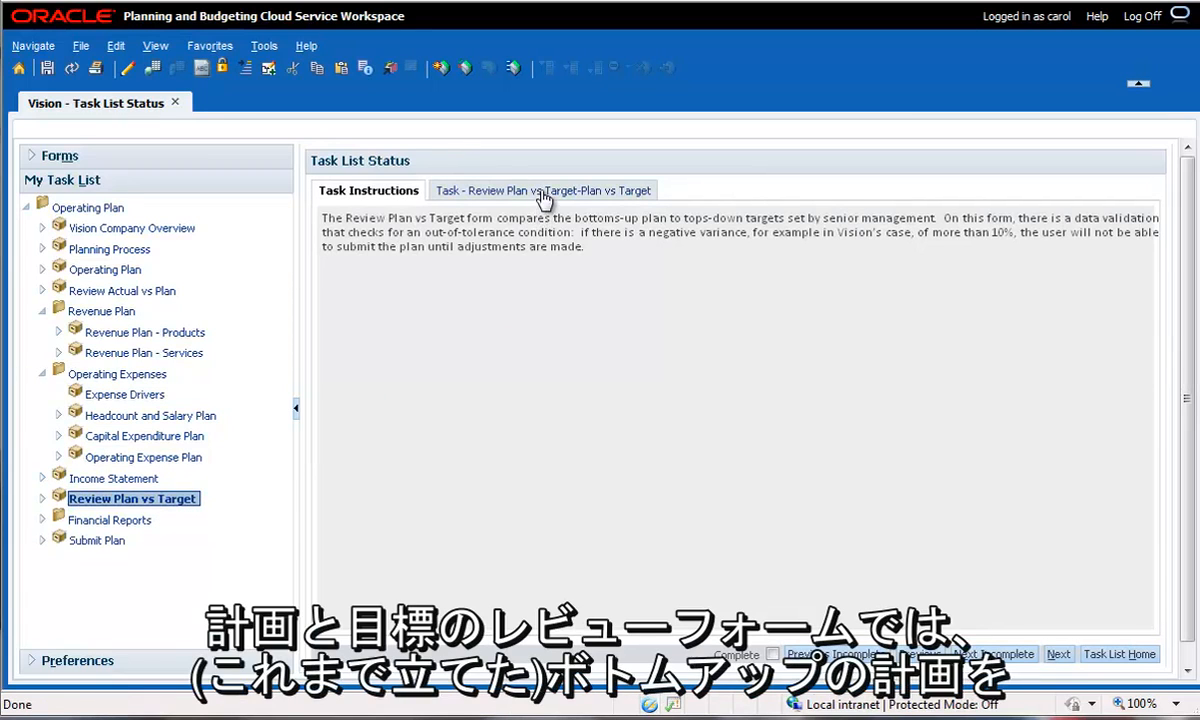
click(544, 190)
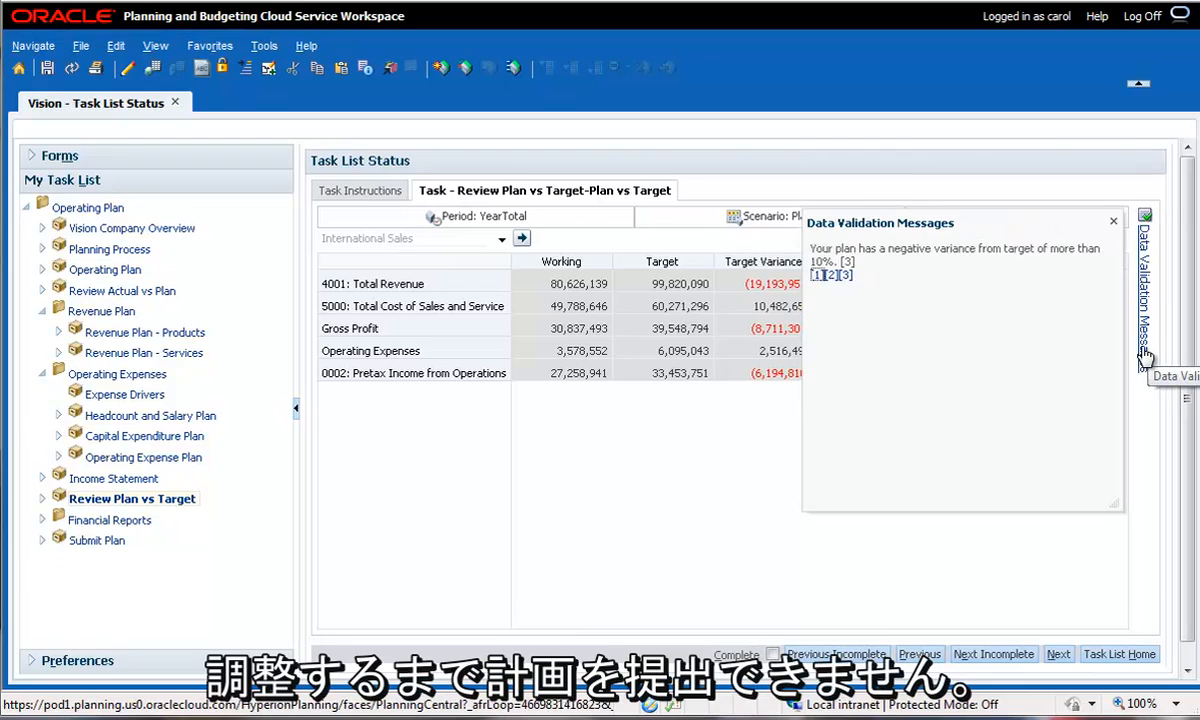
mouse_move(1114, 220)
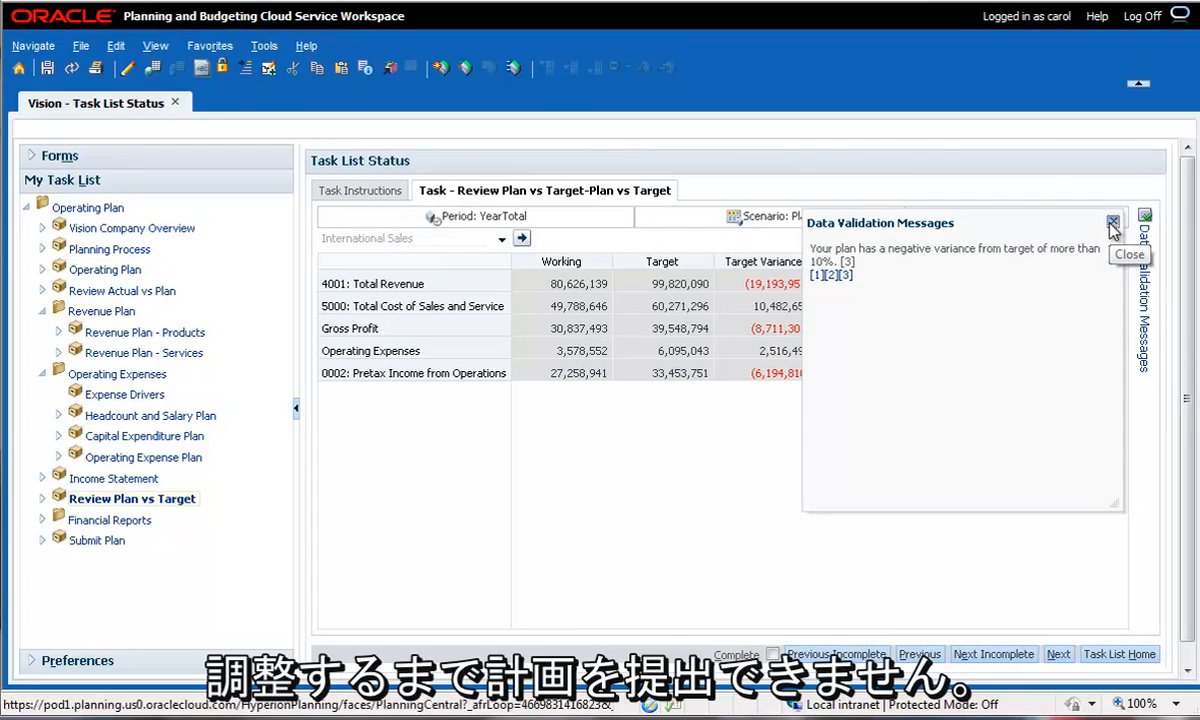
click(1112, 224)
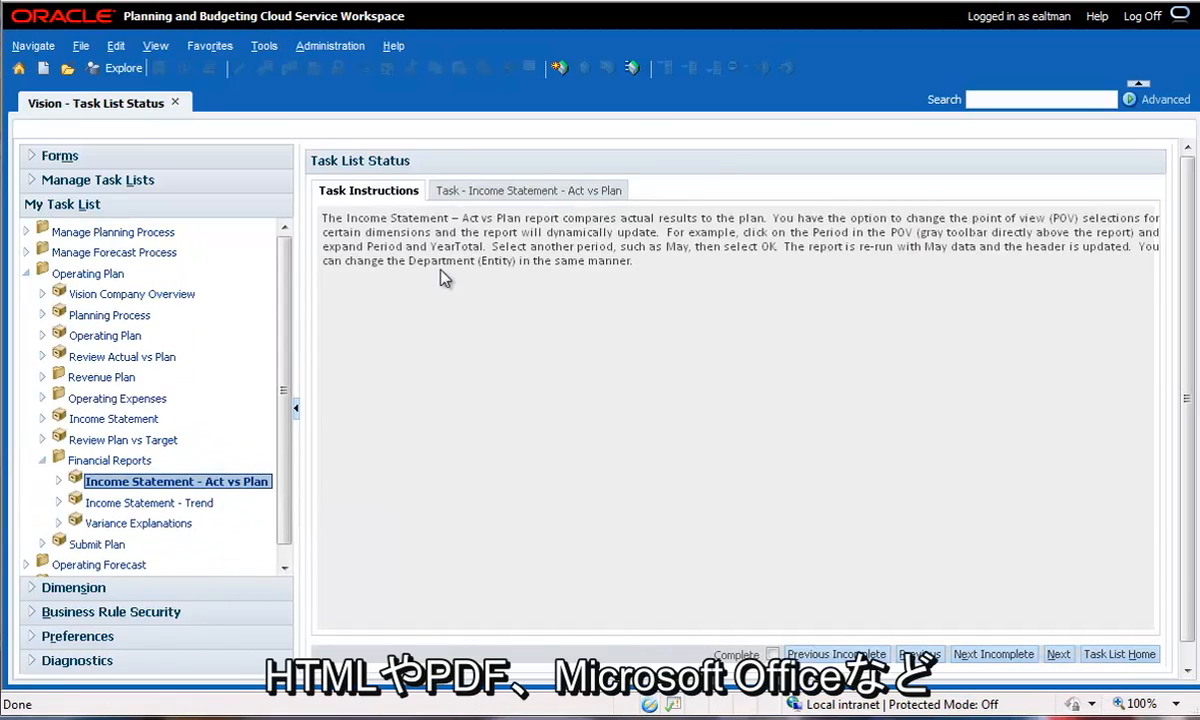
Load the Income Statement - Act vs Plan task and review the generated report
click(528, 190)
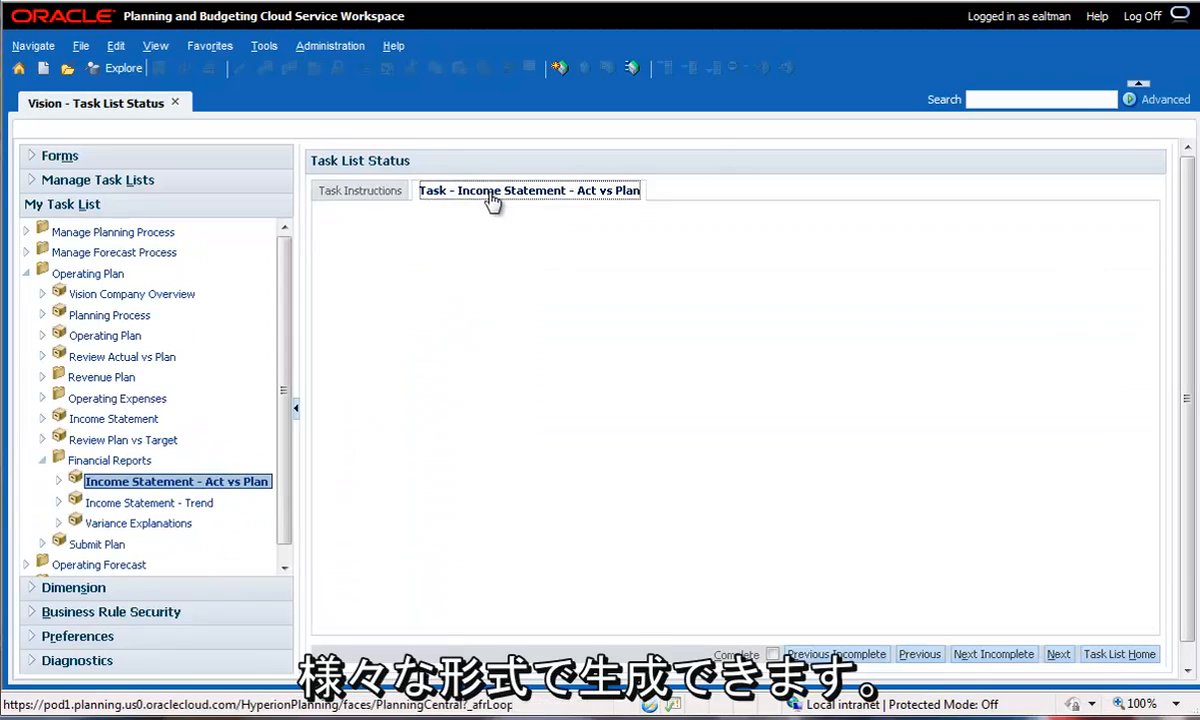
click(528, 190)
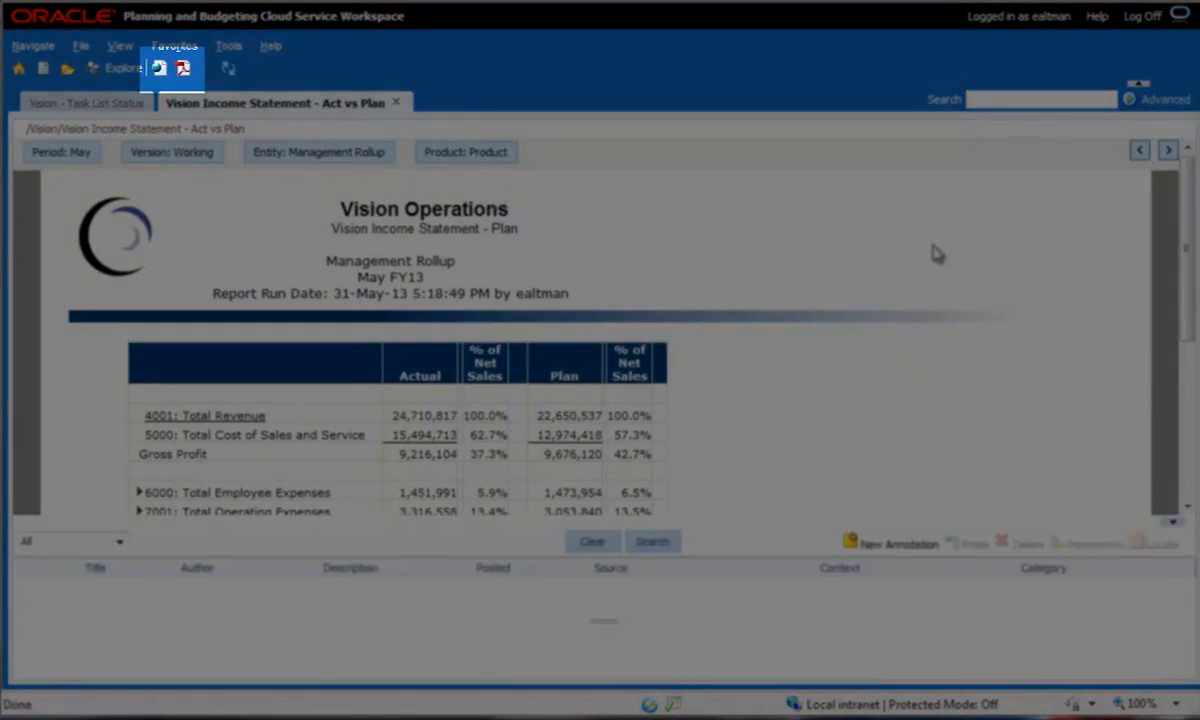
scroll(down, 3)
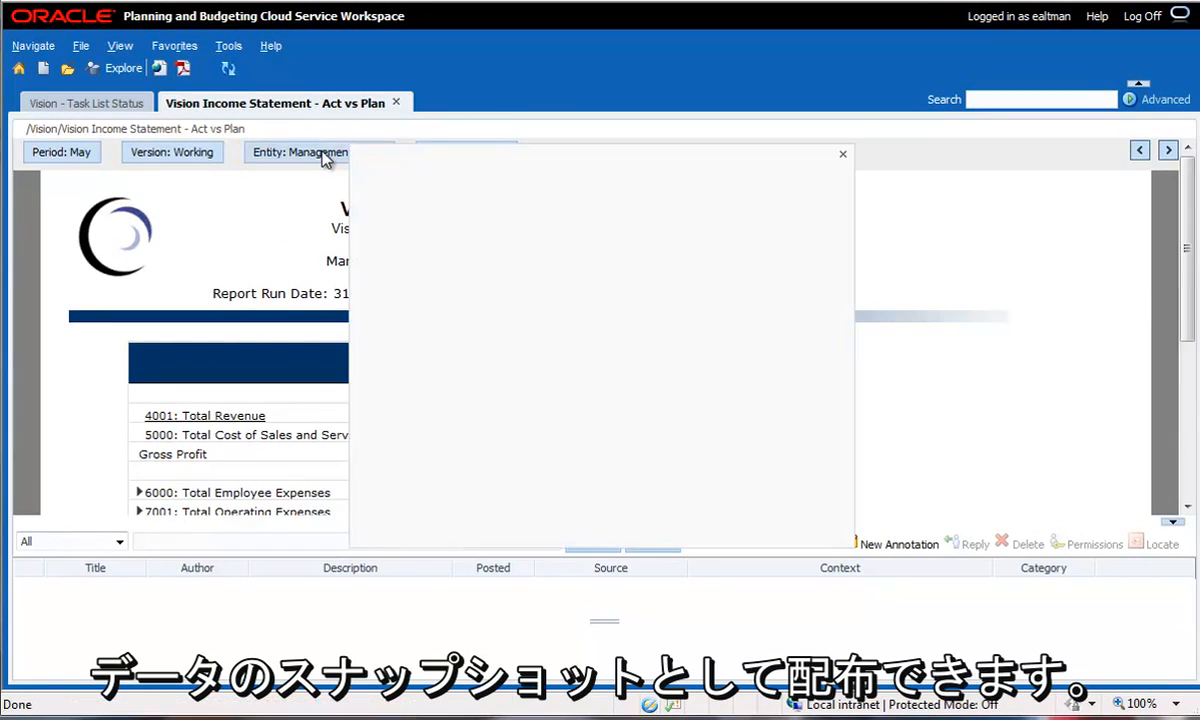
Rerun the report with Entity set to Total Entity, then close it
click(300, 152)
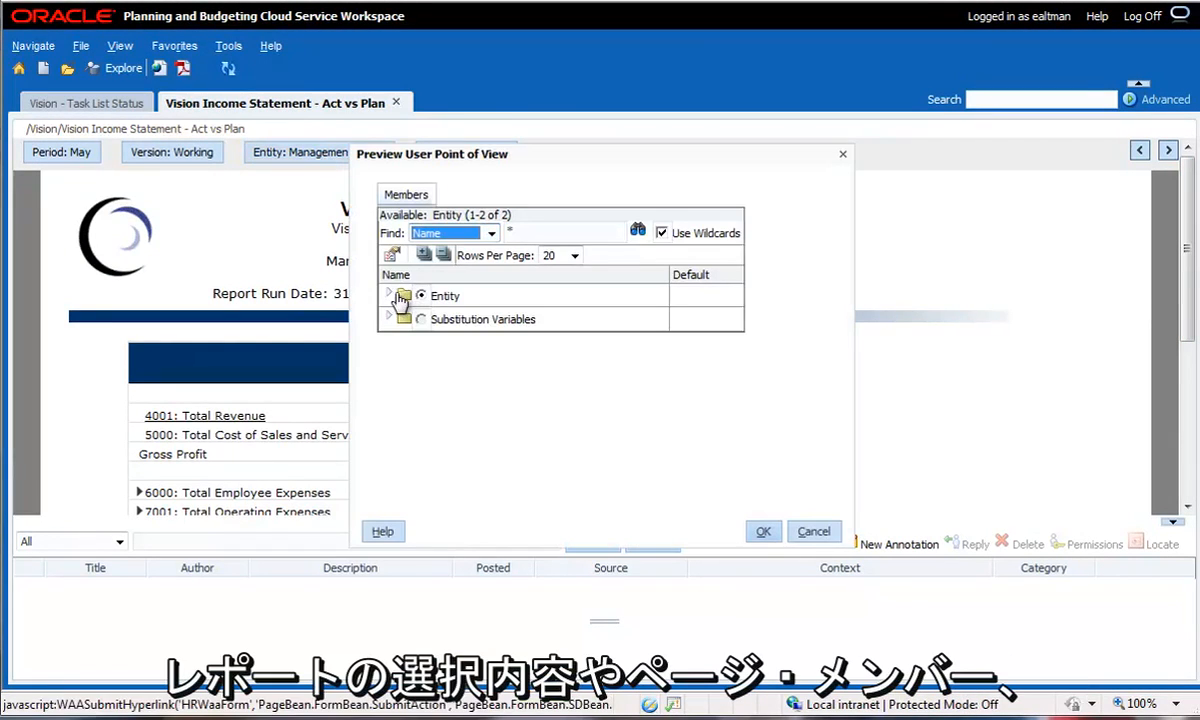
click(392, 296)
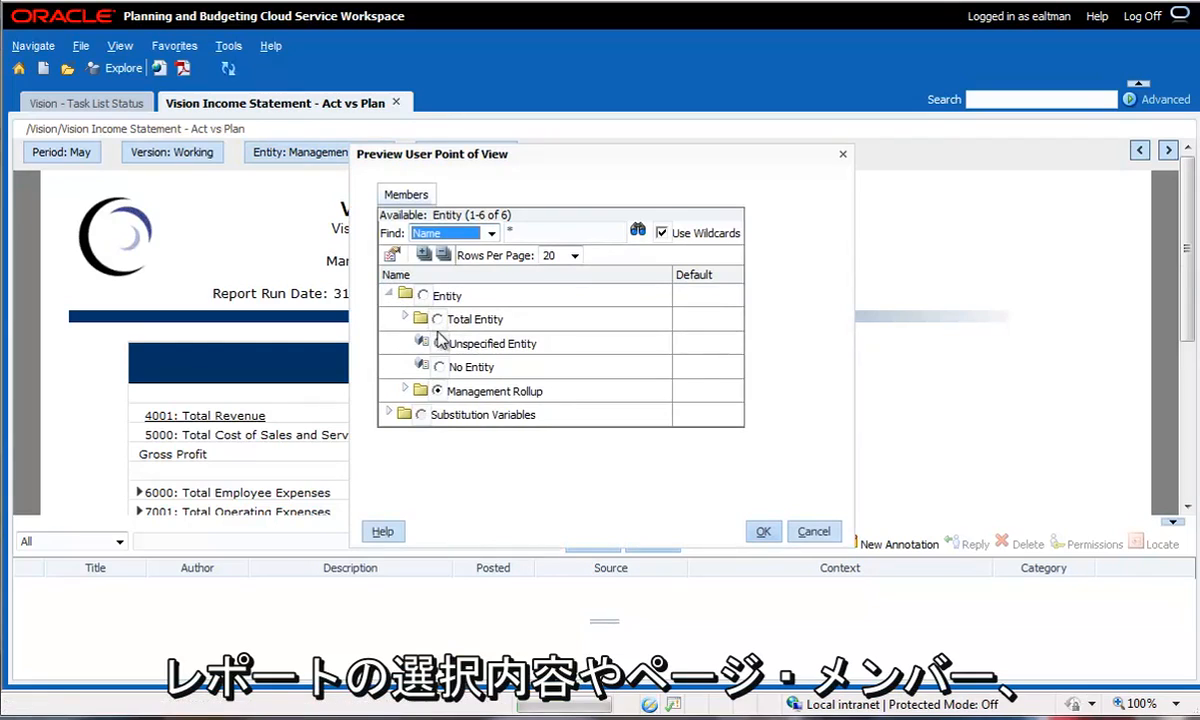
mouse_move(406, 318)
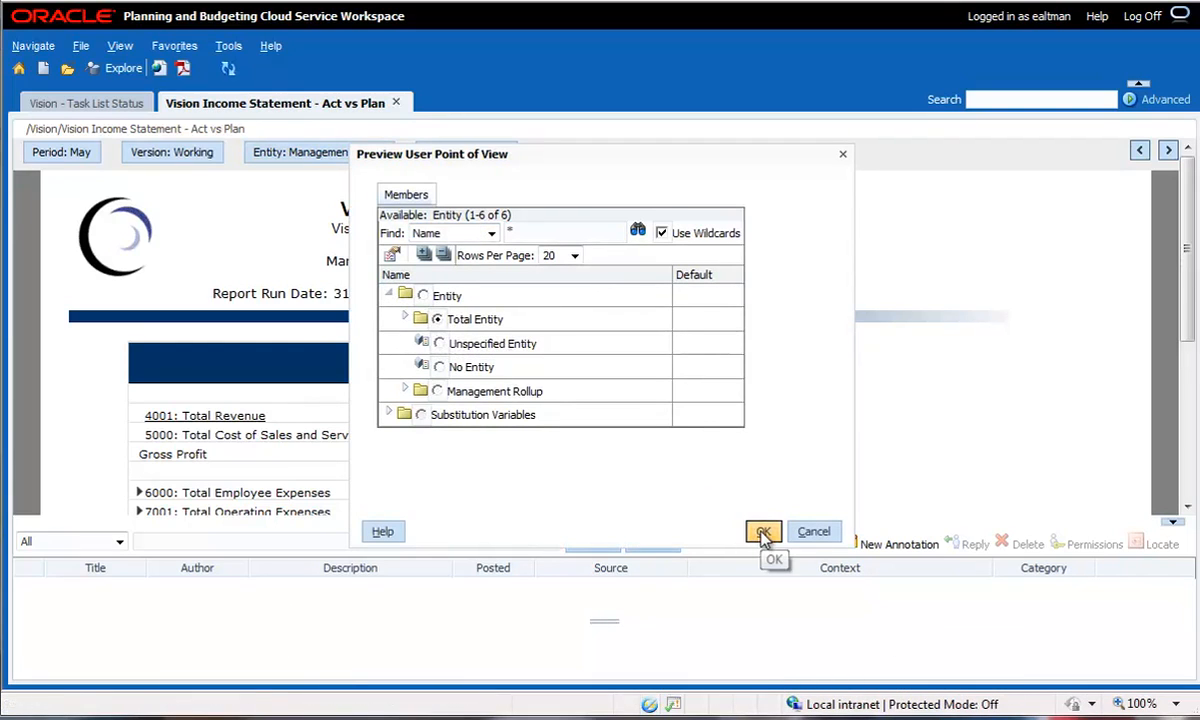
click(762, 532)
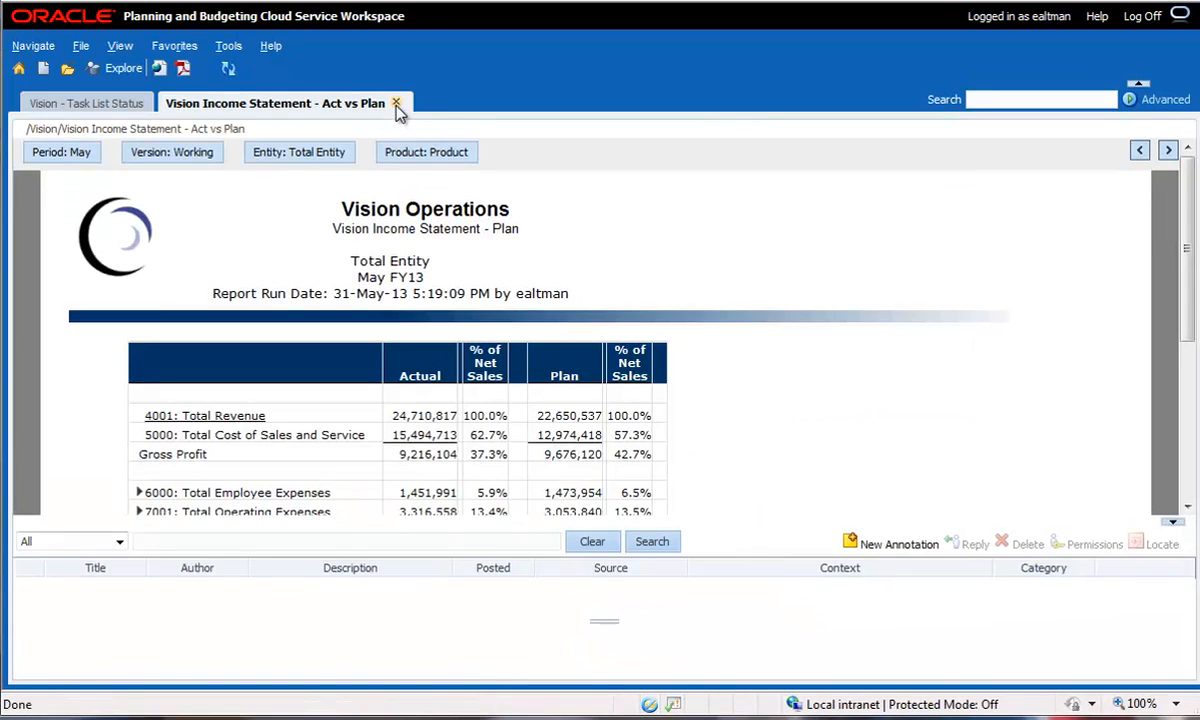
click(396, 104)
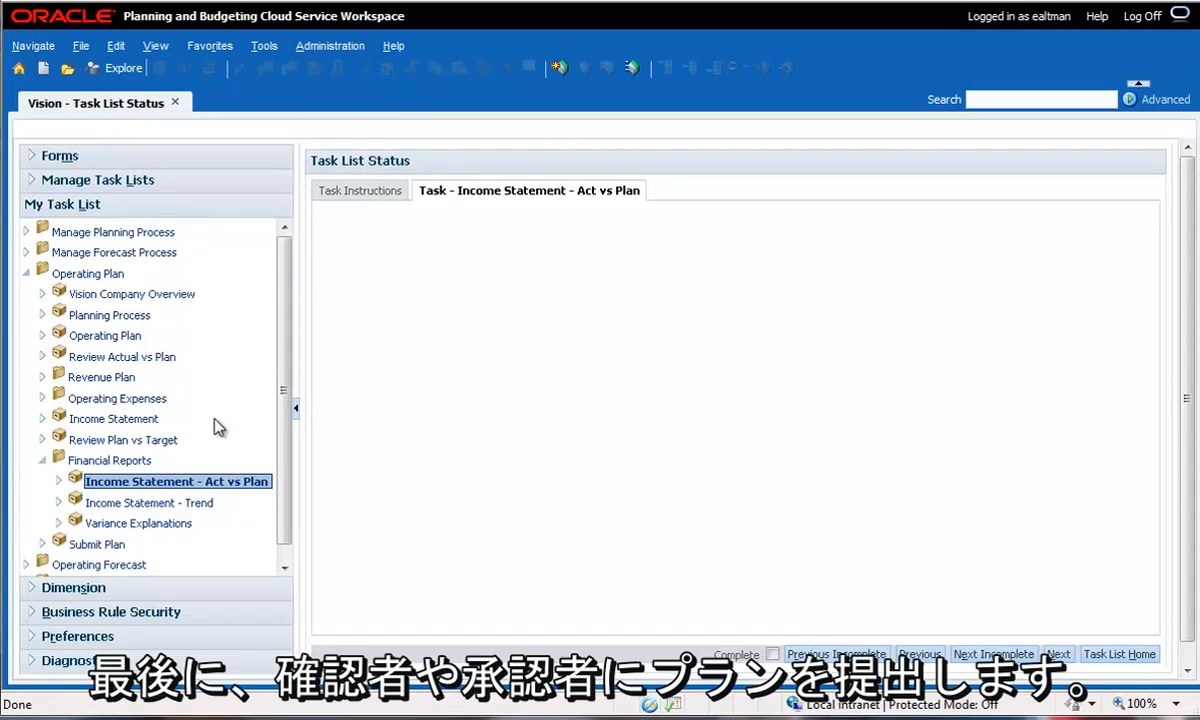
Load the Submit Plan approvals page and view the Sales planning unit's approval path
click(96, 544)
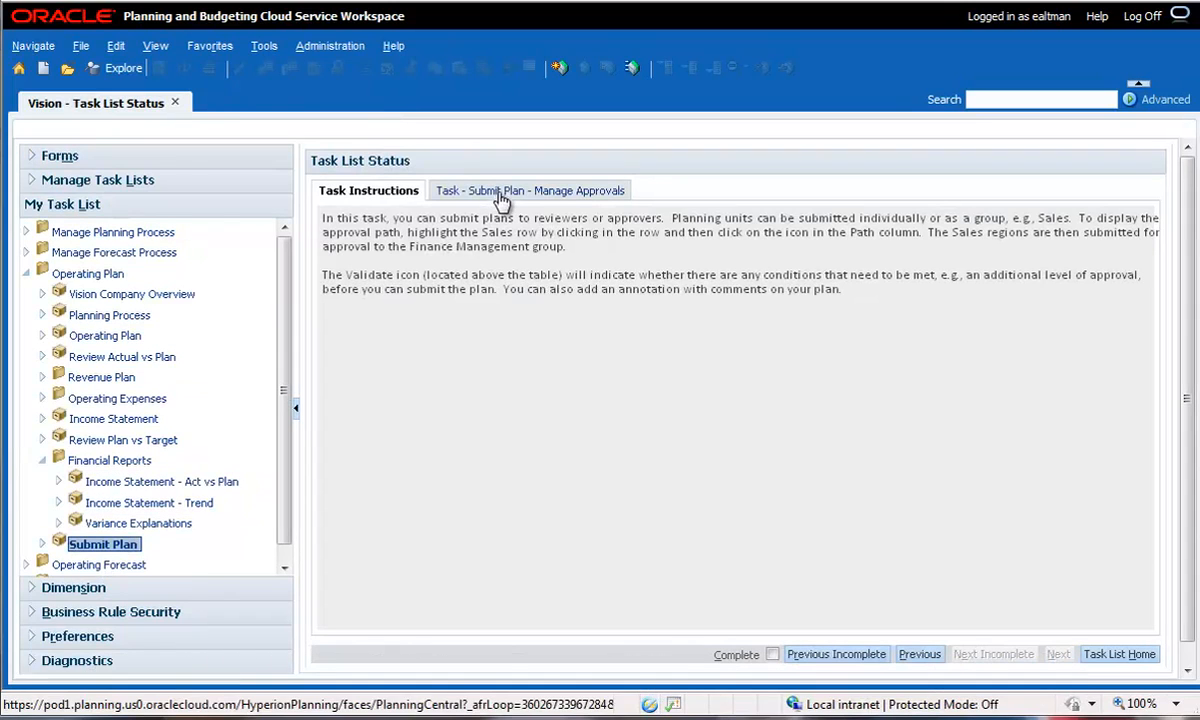
click(528, 190)
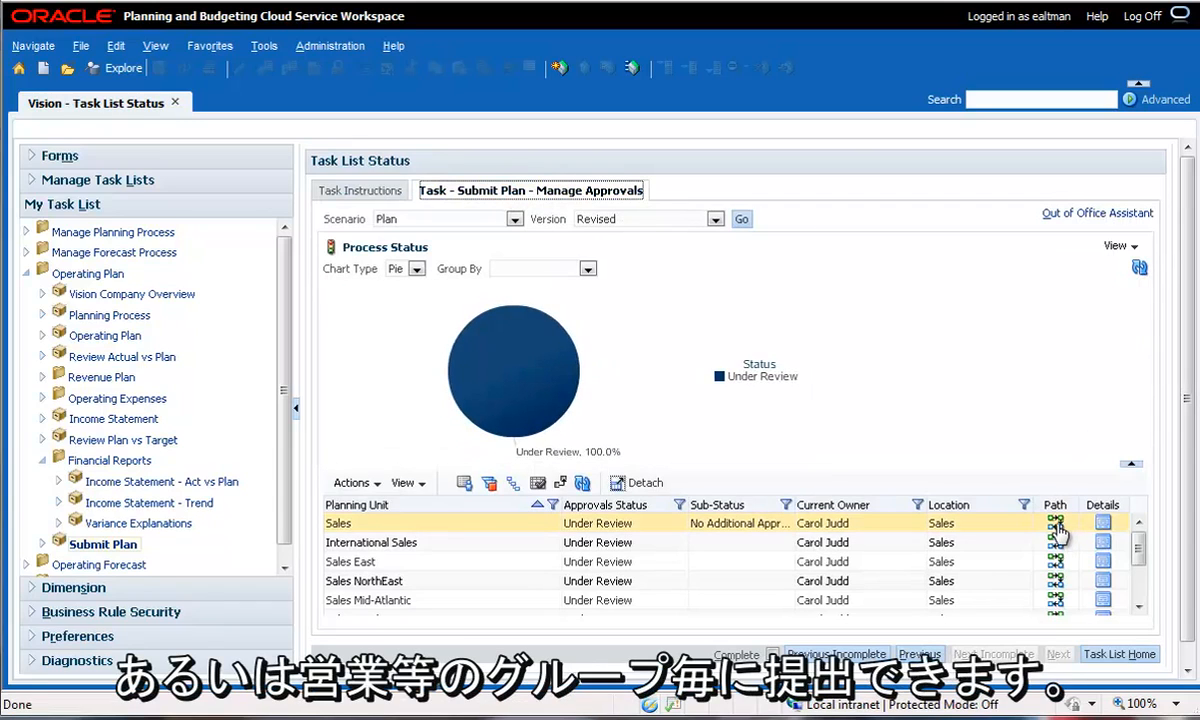
click(1056, 522)
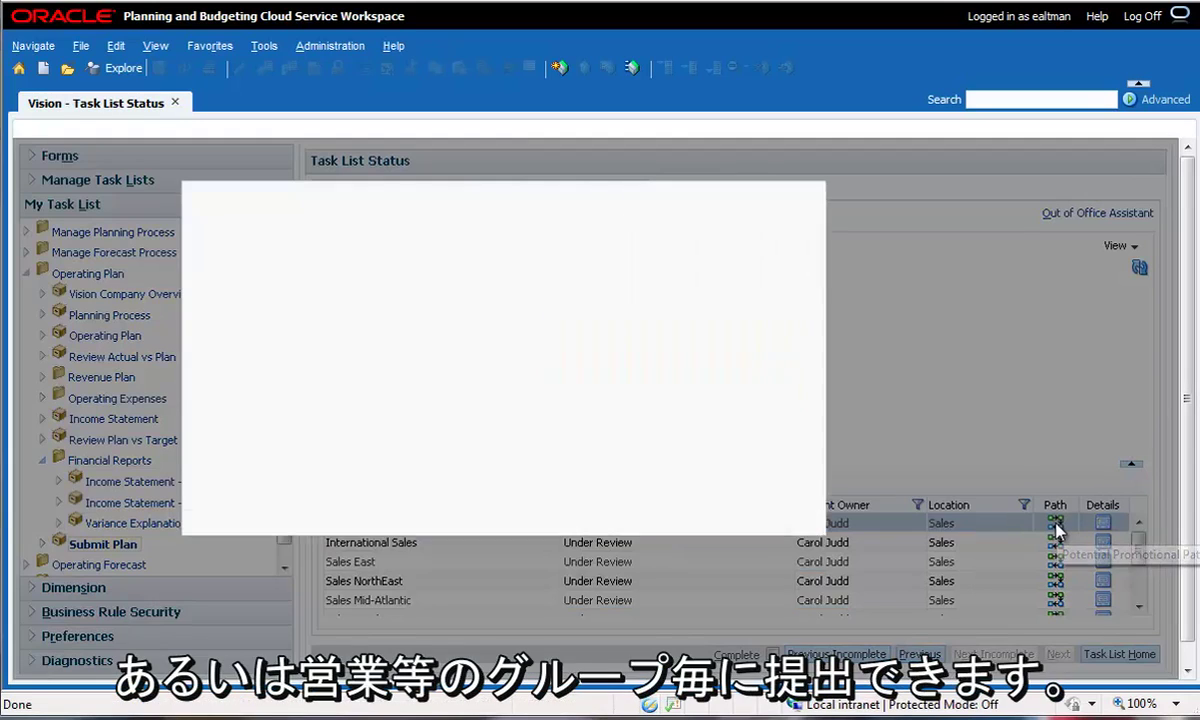
click(1056, 522)
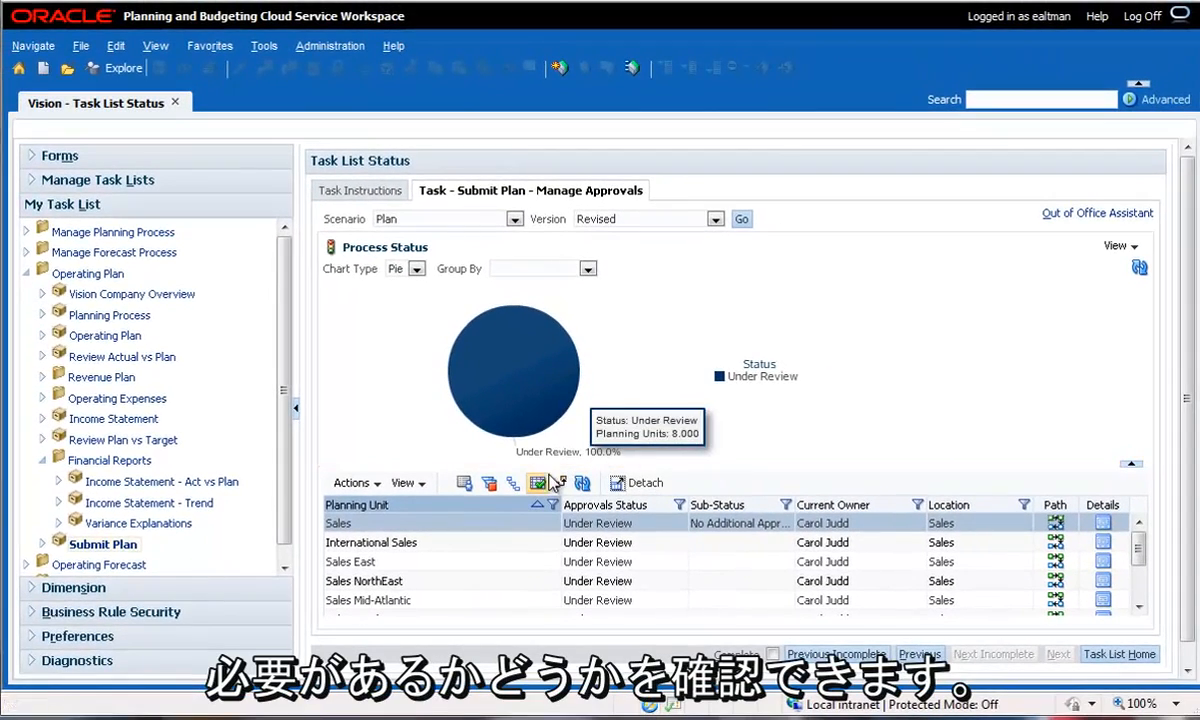
Validate the Sales planning unit and dismiss the submitted notice
click(536, 482)
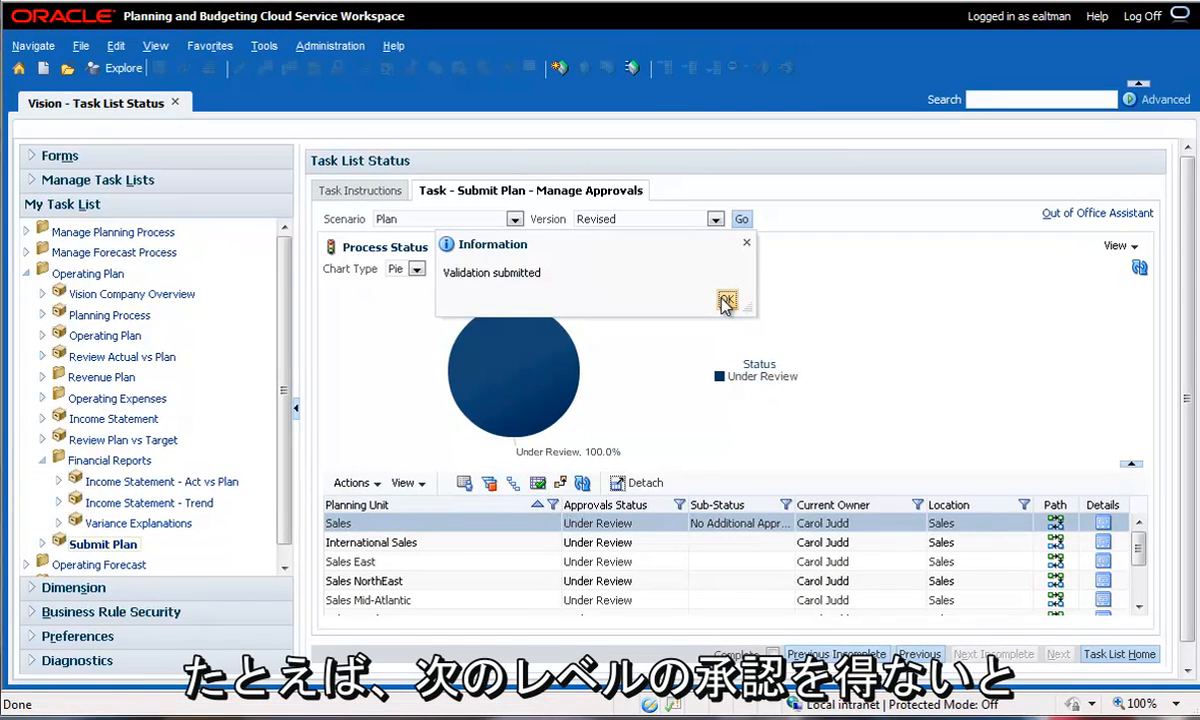
click(728, 302)
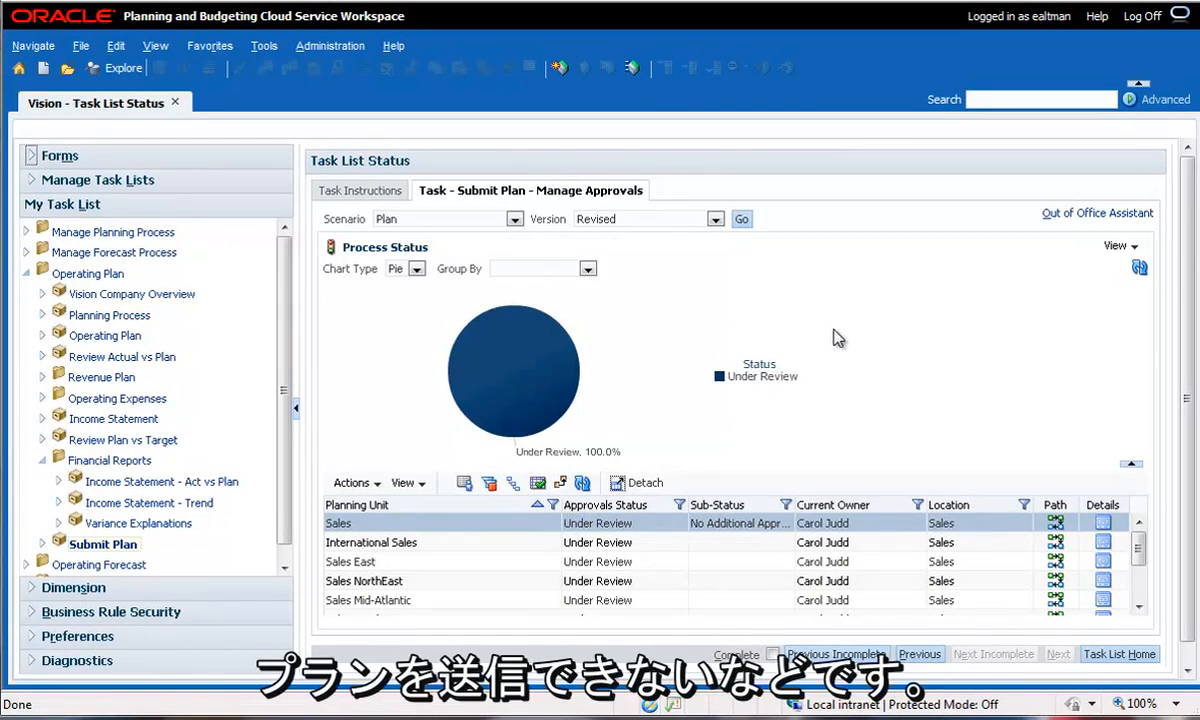